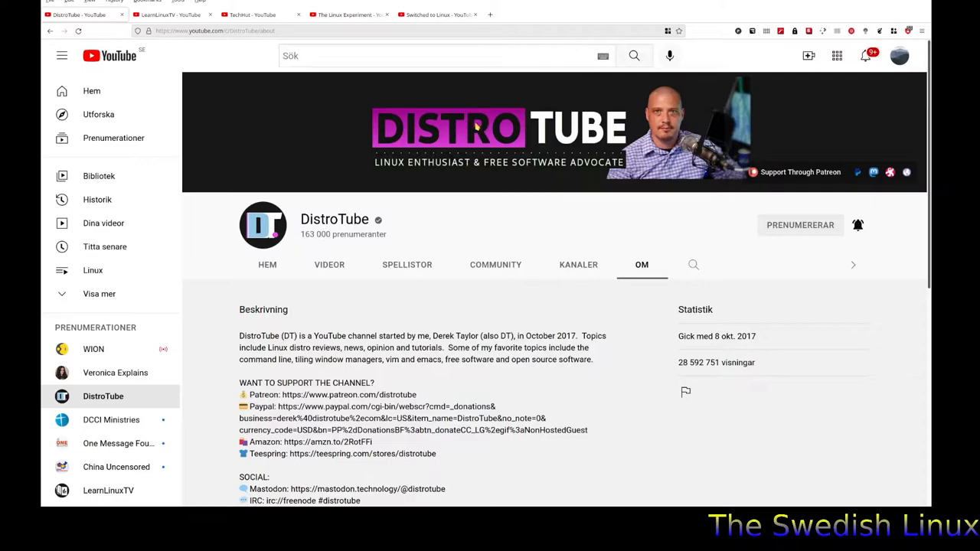
{"action": "mouse_move", "coordinate": [502, 369]}
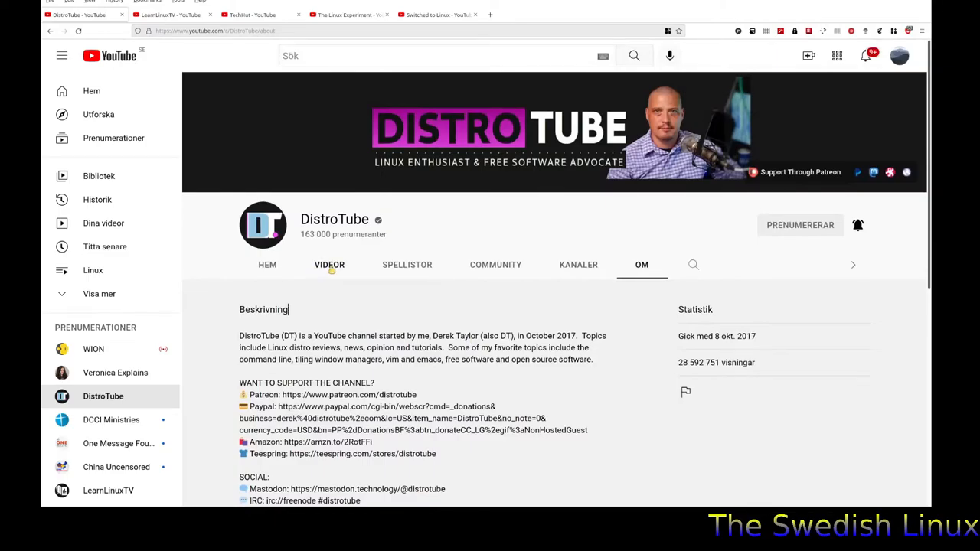
Step: Switch the DistroTube channel page from its description to the Videos list of uploads
{"action": "left_click", "coordinate": [329, 264]}
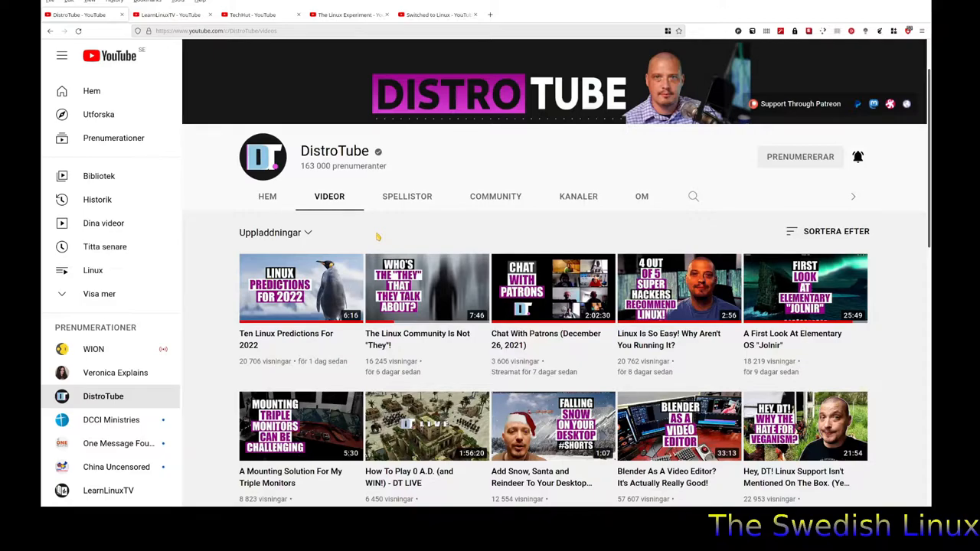
{"action": "mouse_move", "coordinate": [358, 233]}
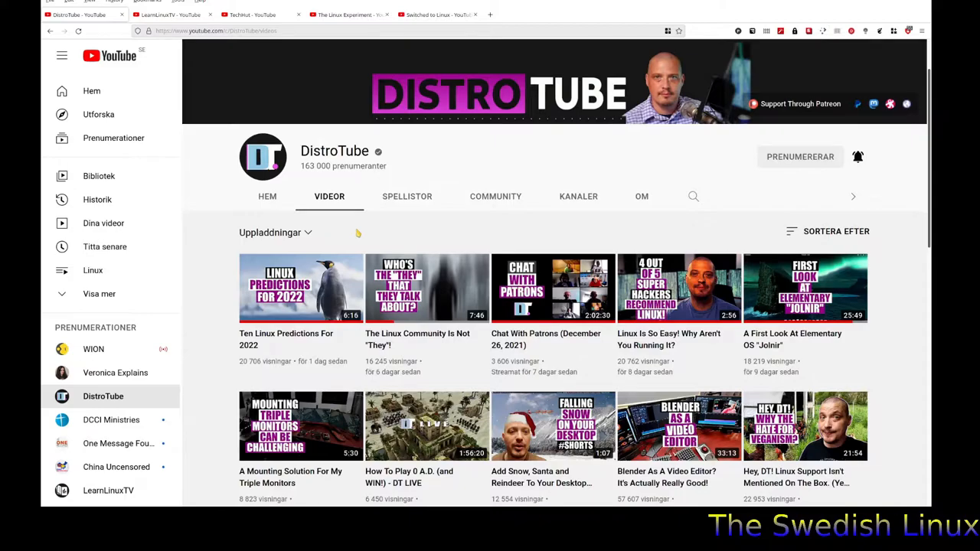
{"action": "mouse_move", "coordinate": [352, 239]}
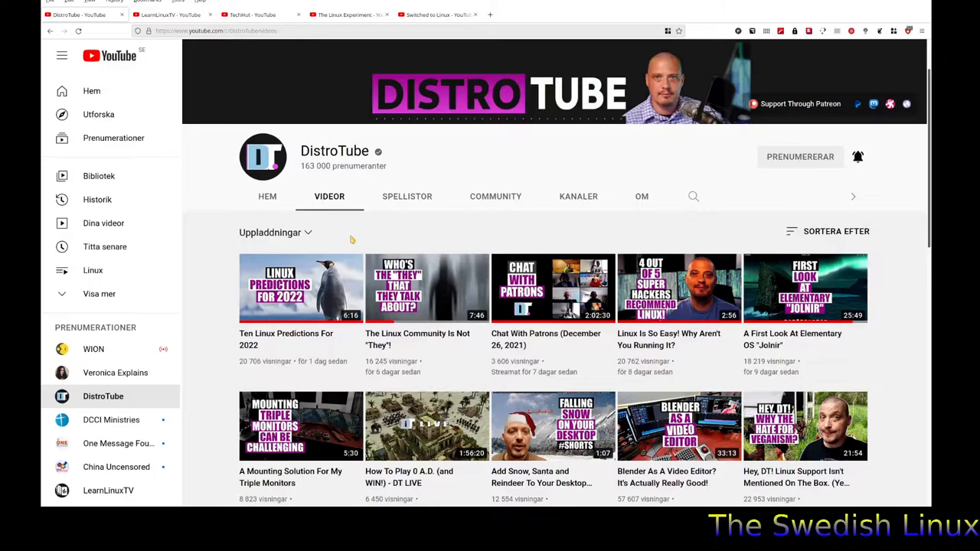
Step: Scroll down through DistroTube's uploads grid to reach its older videos
{"action": "scroll", "scroll_direction": "down", "scroll_amount": 3}
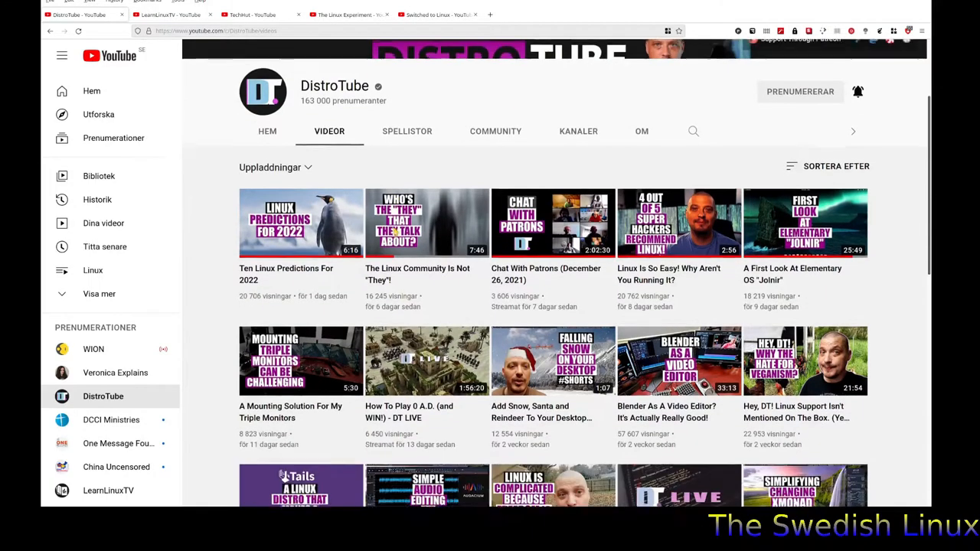
{"action": "scroll", "scroll_direction": "down", "scroll_amount": 3}
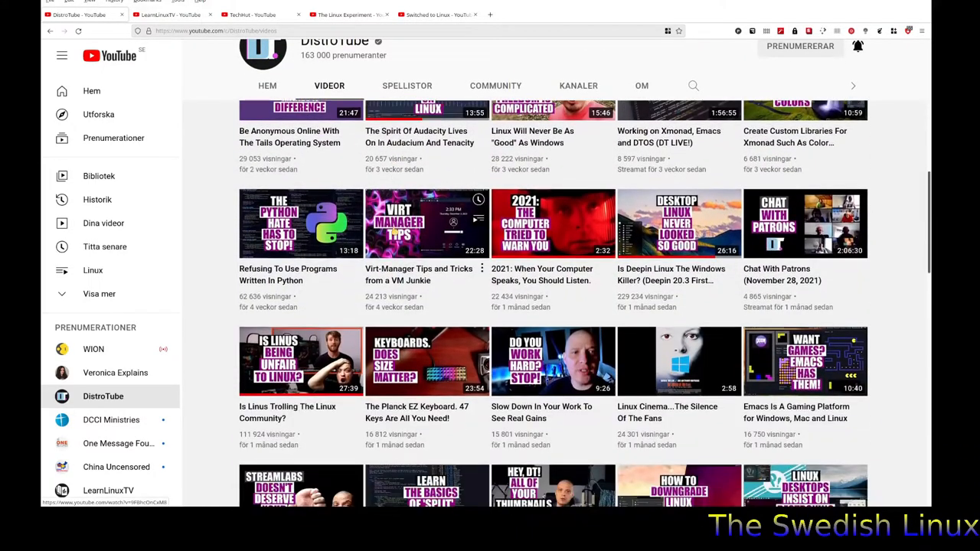
{"action": "scroll", "scroll_direction": "down", "scroll_amount": 3}
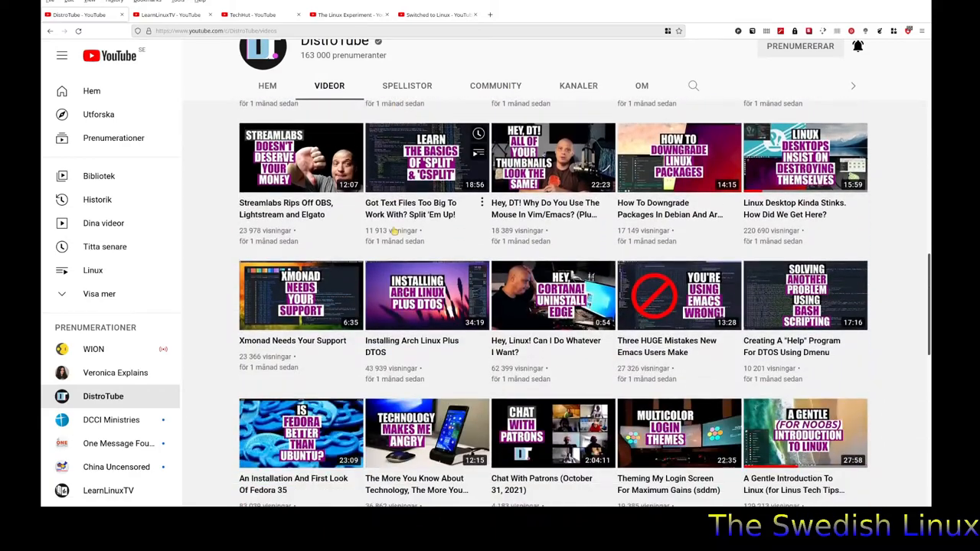
{"action": "scroll", "scroll_direction": "down", "scroll_amount": 3}
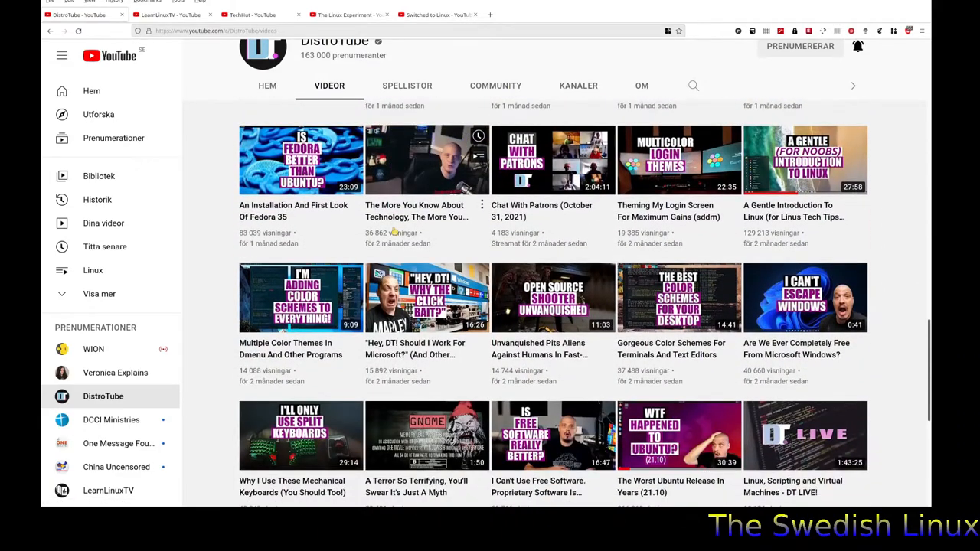
{"action": "scroll", "scroll_direction": "down", "scroll_amount": 3}
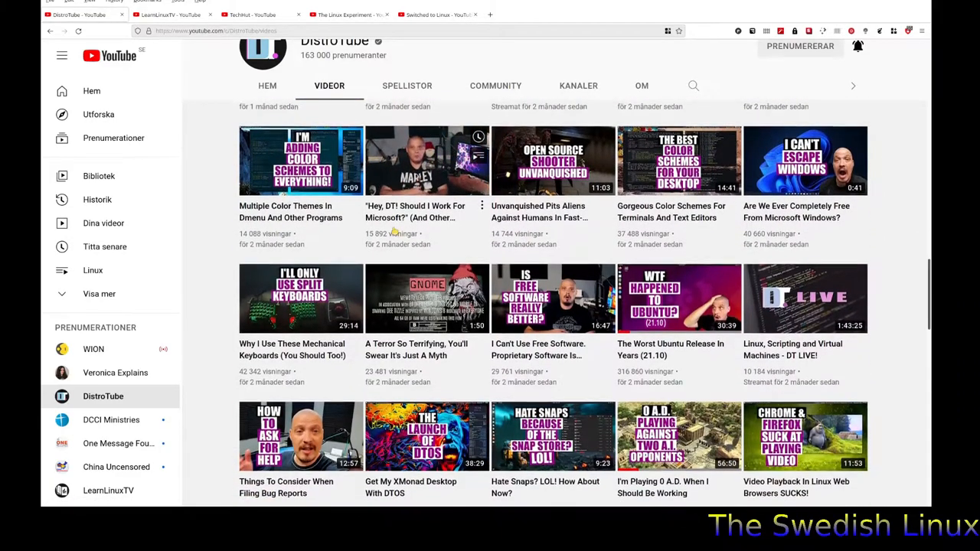
{"action": "scroll", "scroll_direction": "down", "scroll_amount": 3}
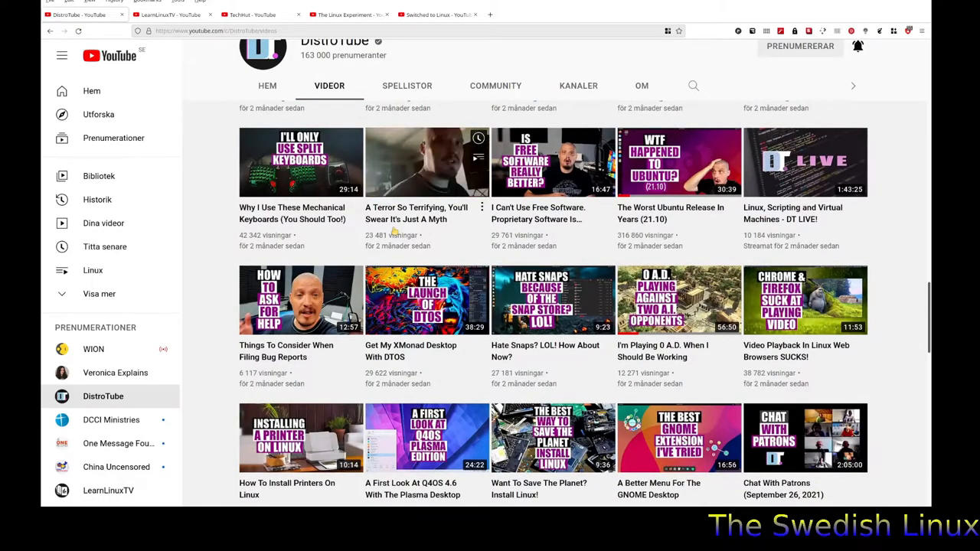
{"action": "scroll", "scroll_direction": "down", "scroll_amount": 3}
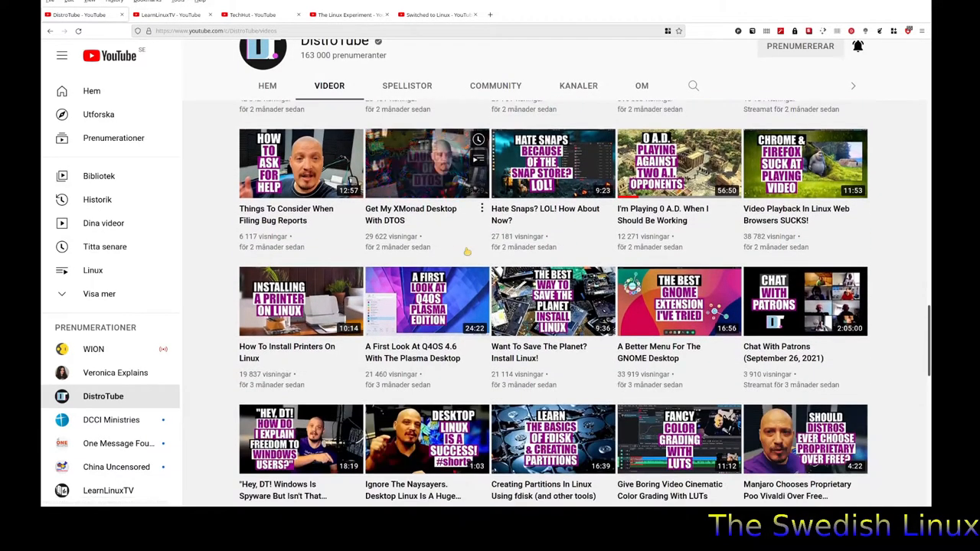
{"action": "scroll", "scroll_direction": "down", "scroll_amount": 3}
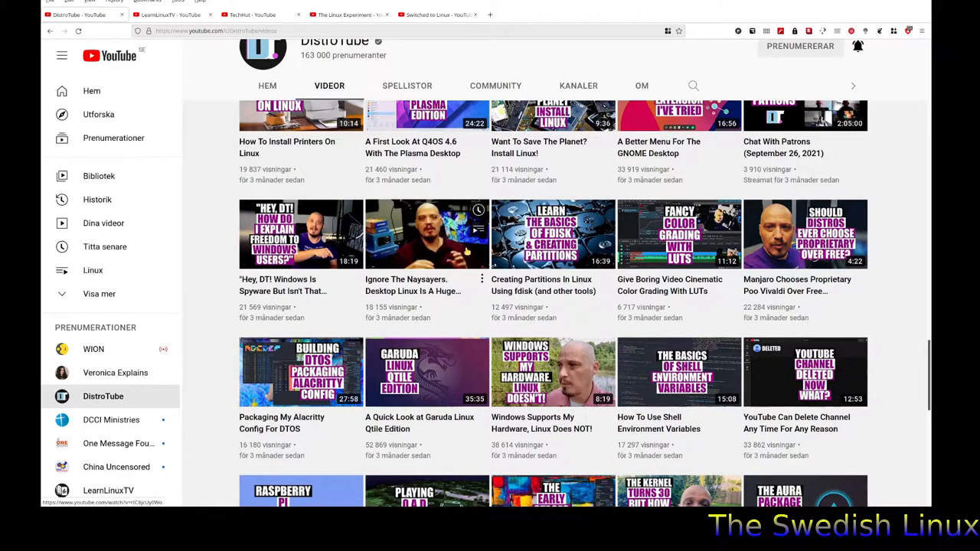
{"action": "scroll", "scroll_direction": "down", "scroll_amount": 3}
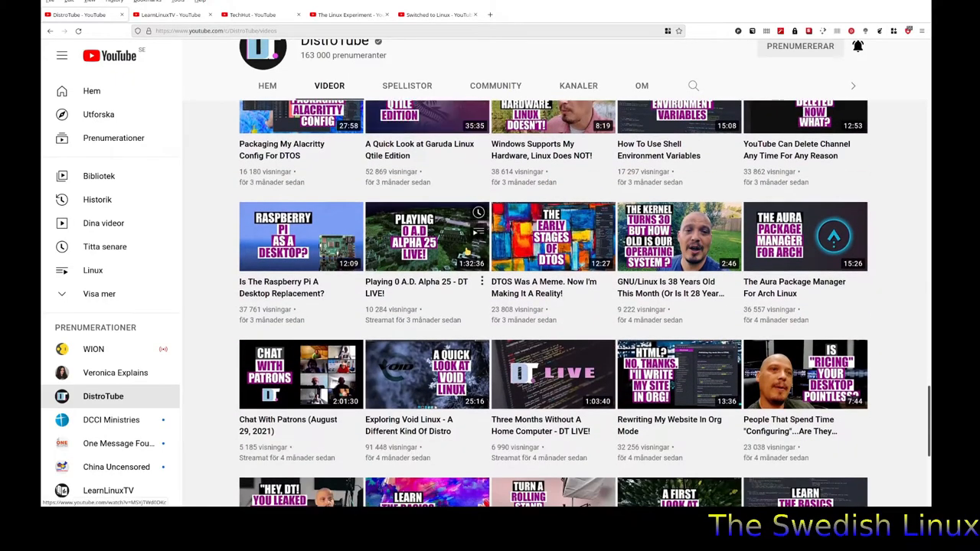
{"action": "scroll", "scroll_direction": "down", "scroll_amount": 3}
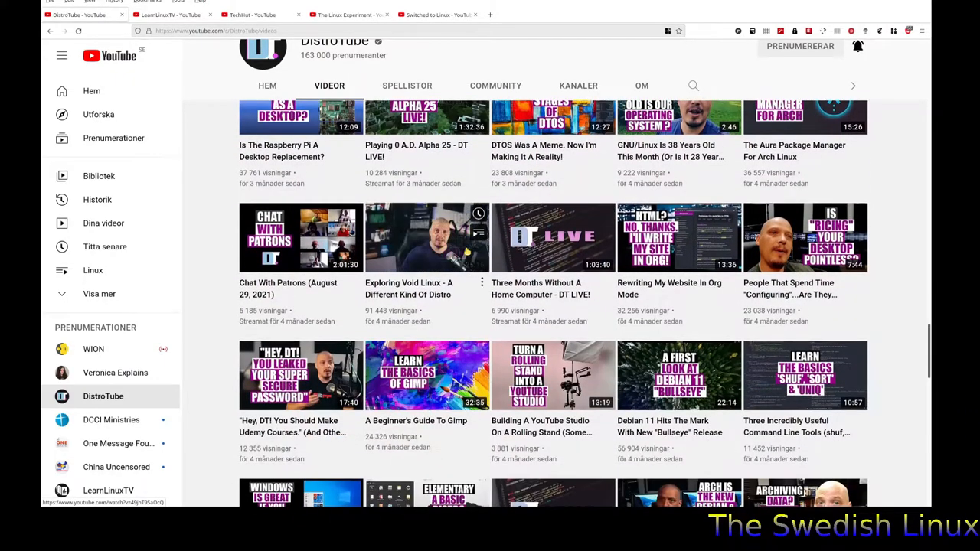
{"action": "mouse_move", "coordinate": [426, 238]}
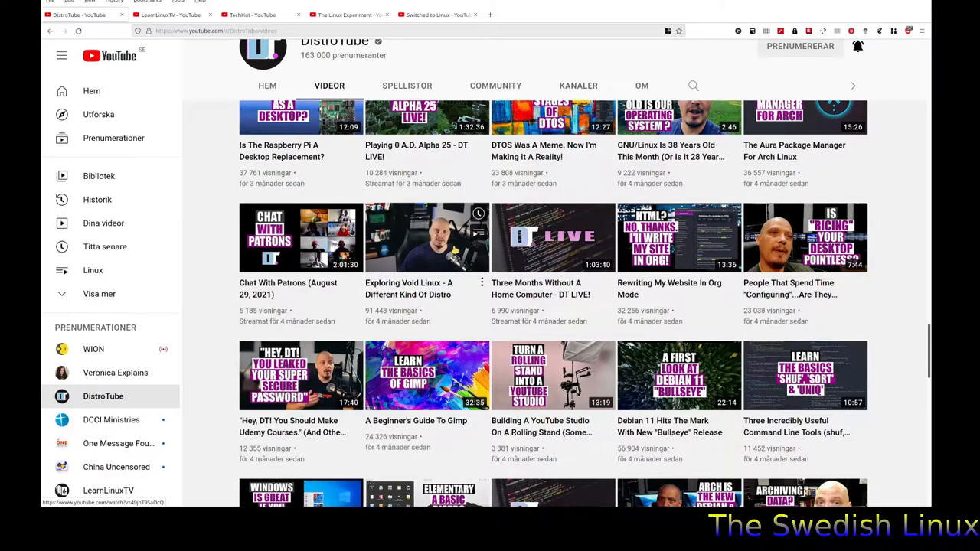
{"action": "mouse_move", "coordinate": [427, 238]}
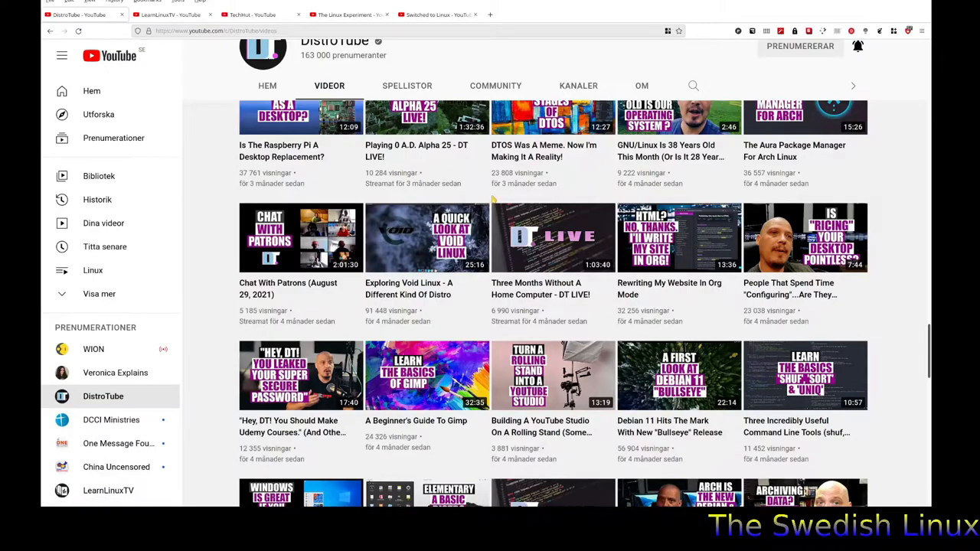
{"action": "scroll", "scroll_direction": "down", "scroll_amount": 3}
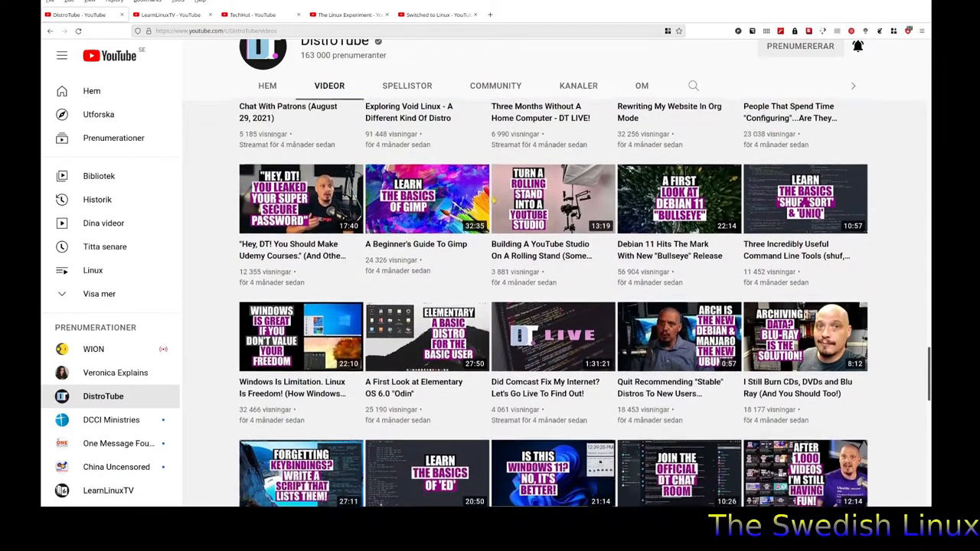
{"action": "scroll", "scroll_direction": "down", "scroll_amount": 3}
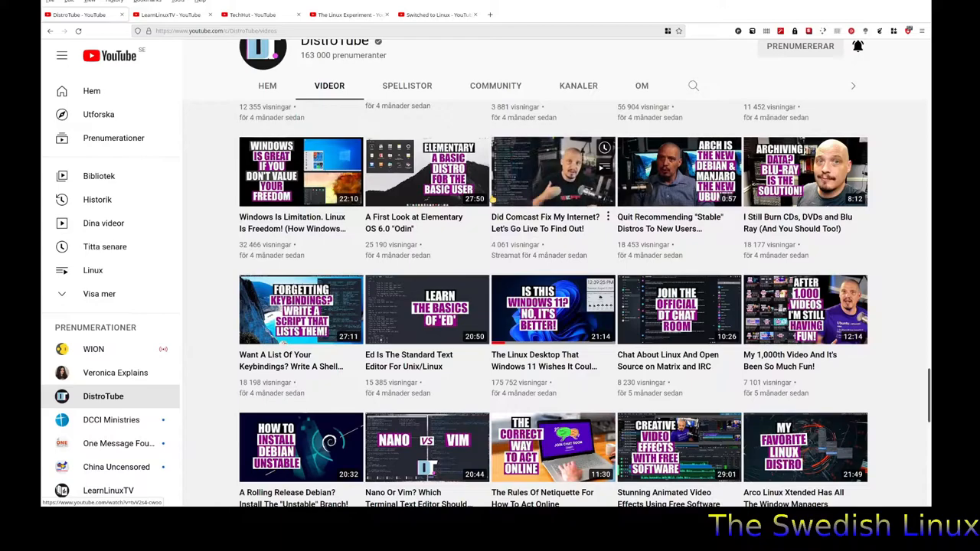
{"action": "mouse_move", "coordinate": [551, 171]}
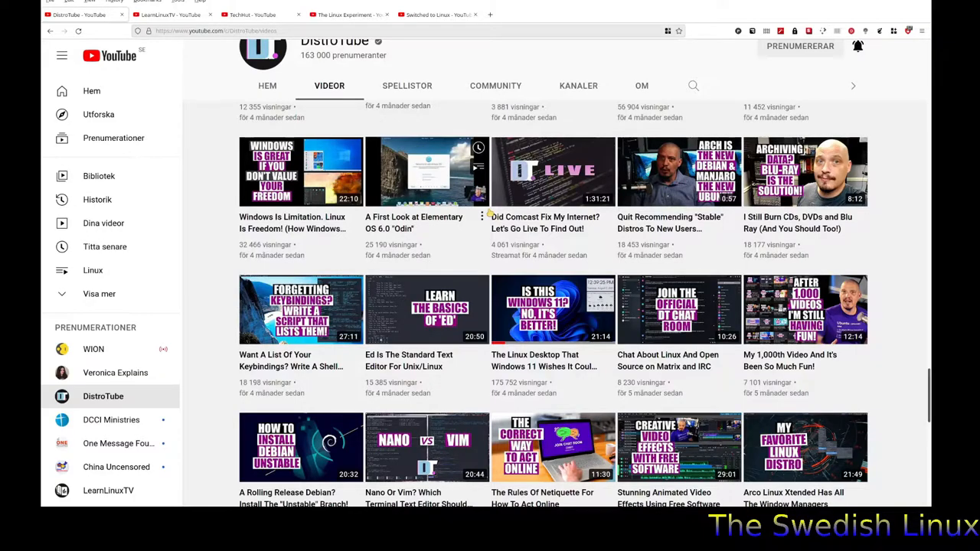
{"action": "mouse_move", "coordinate": [481, 257]}
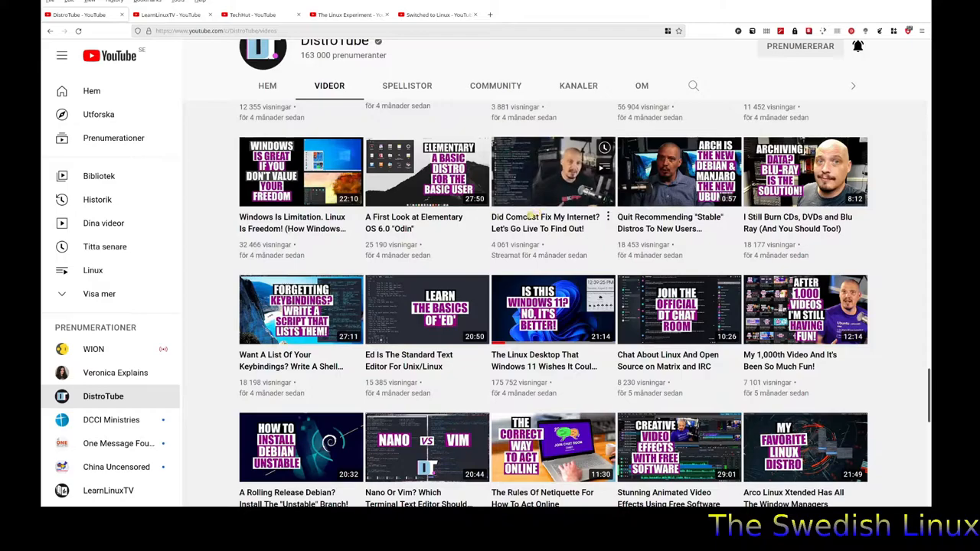
{"action": "mouse_move", "coordinate": [426, 171]}
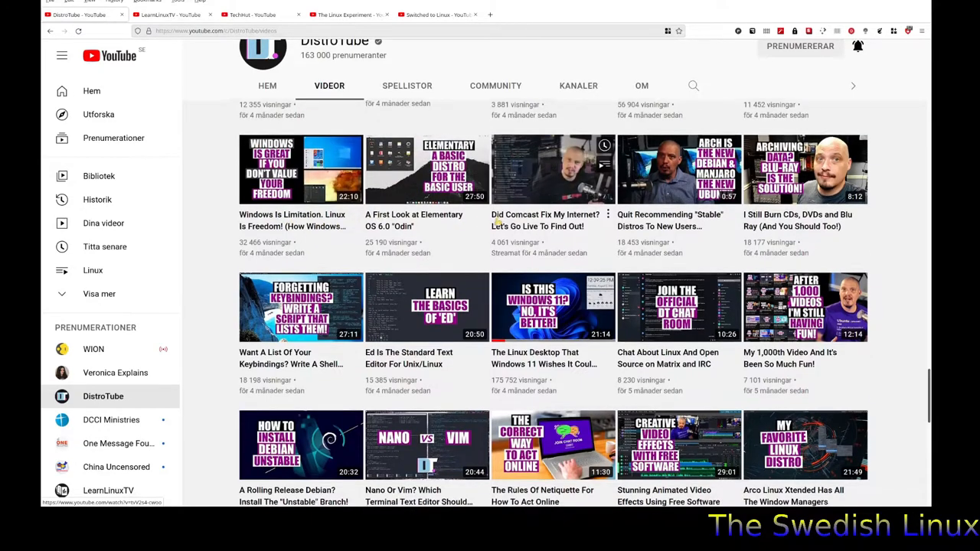
{"action": "scroll", "scroll_direction": "down", "scroll_amount": 3}
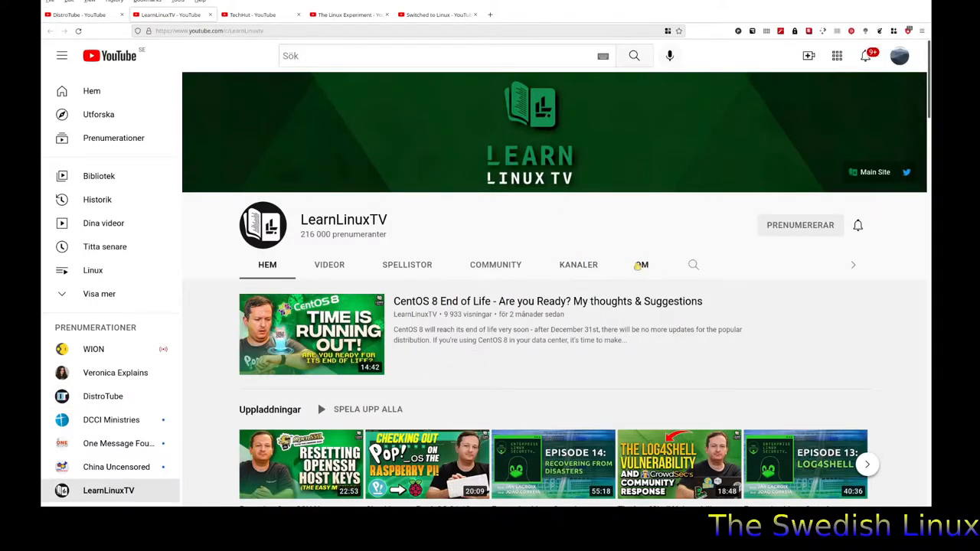
{"action": "left_click", "coordinate": [642, 264]}
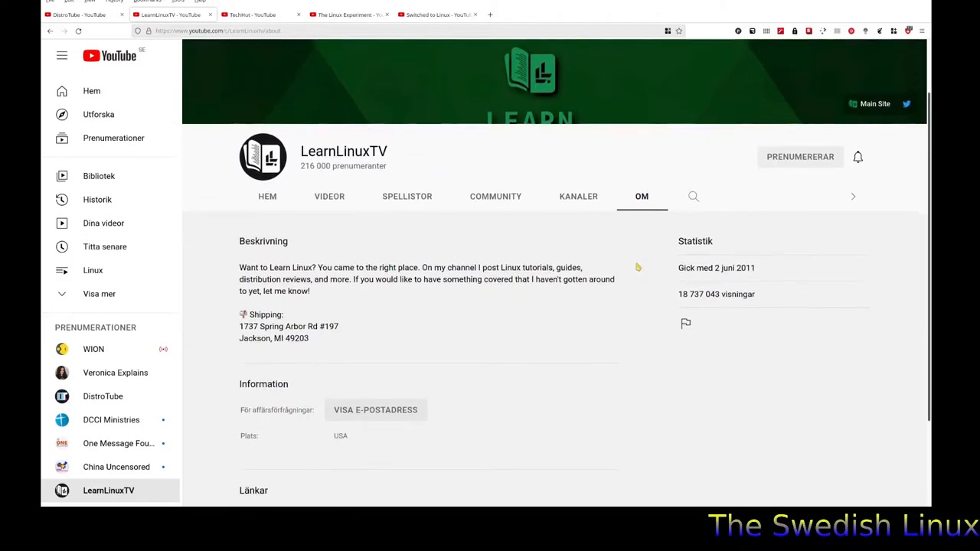
{"action": "scroll", "scroll_direction": "down", "scroll_amount": 3}
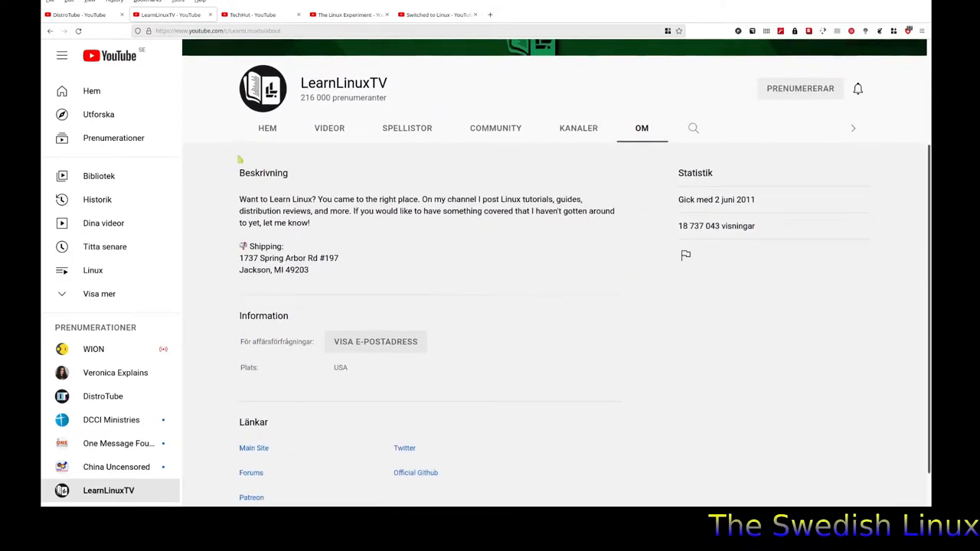
{"action": "left_click", "coordinate": [267, 128]}
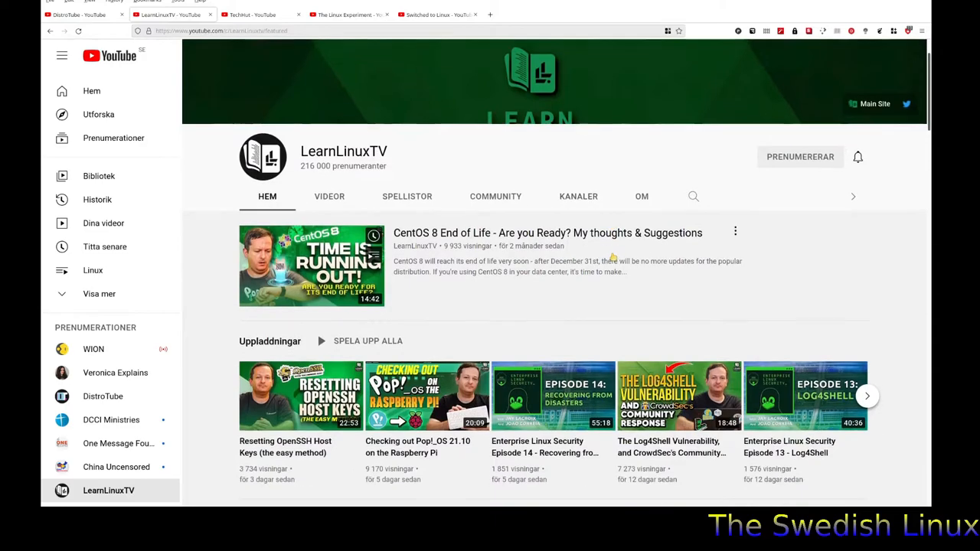
{"action": "scroll", "scroll_direction": "down", "scroll_amount": 3}
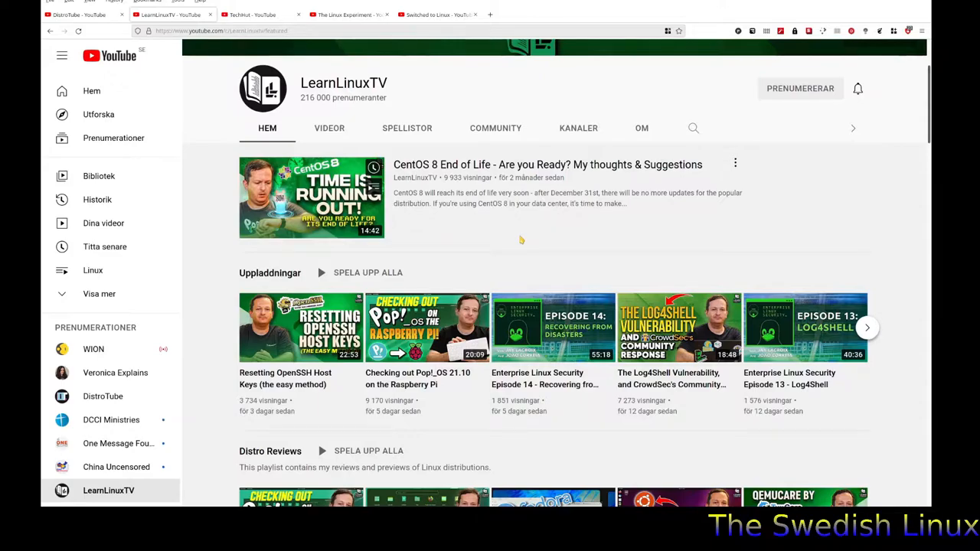
{"action": "scroll", "scroll_direction": "down", "scroll_amount": 3}
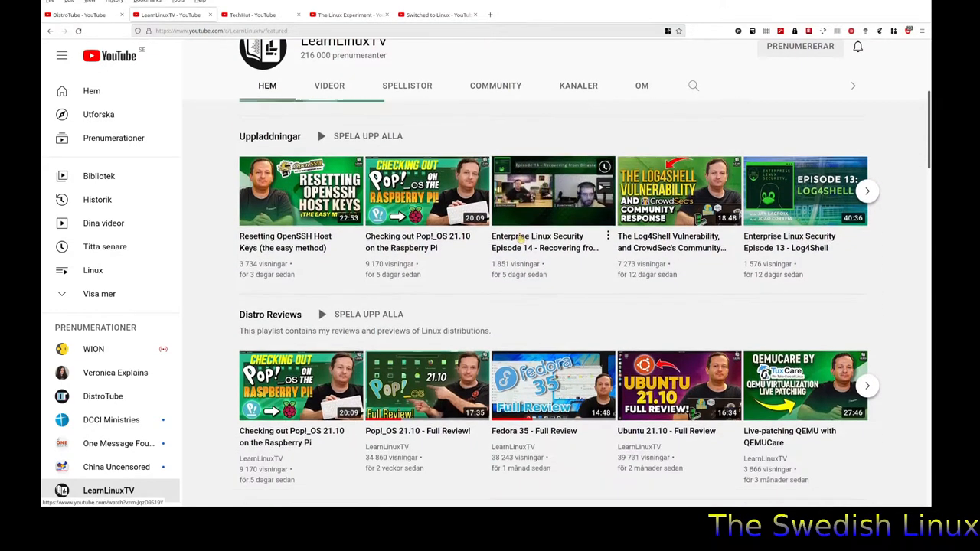
{"action": "scroll", "scroll_direction": "down", "scroll_amount": 3}
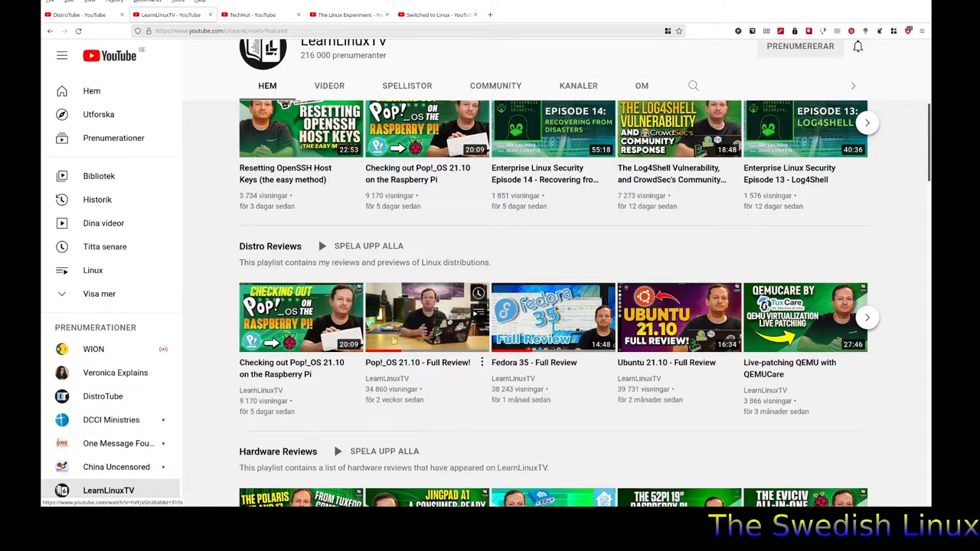
{"action": "scroll", "scroll_direction": "down", "scroll_amount": 3}
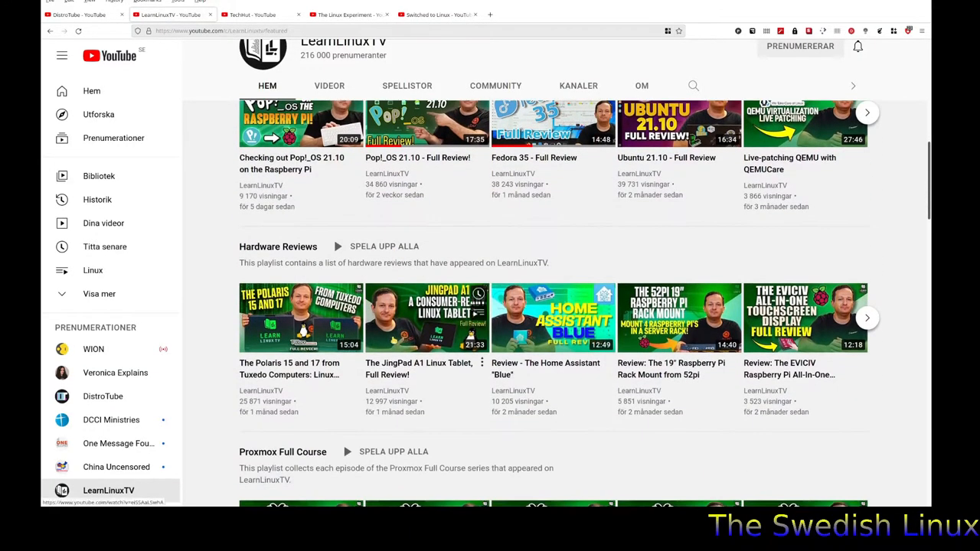
{"action": "mouse_move", "coordinate": [426, 317]}
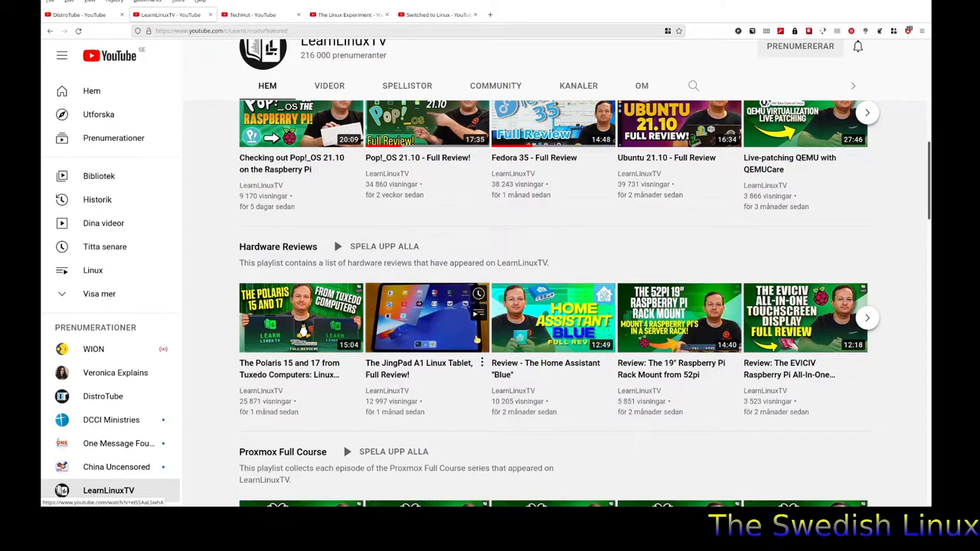
{"action": "scroll", "scroll_direction": "down", "scroll_amount": 3}
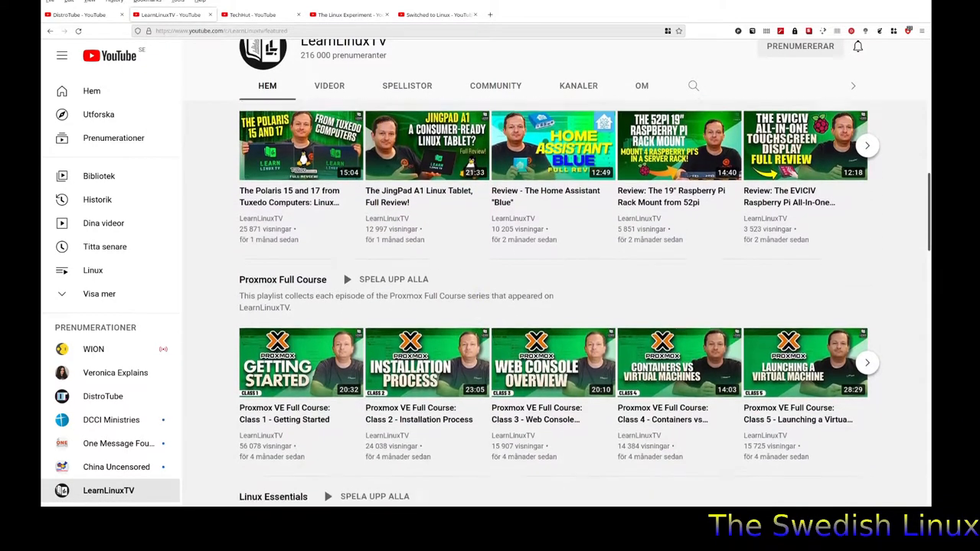
{"action": "scroll", "scroll_direction": "down", "scroll_amount": 3}
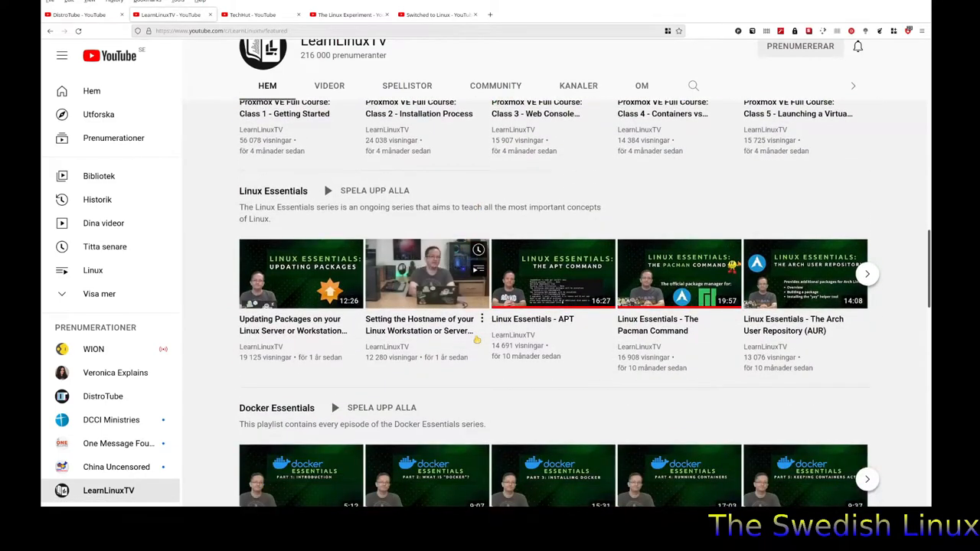
{"action": "scroll", "scroll_direction": "down", "scroll_amount": 3}
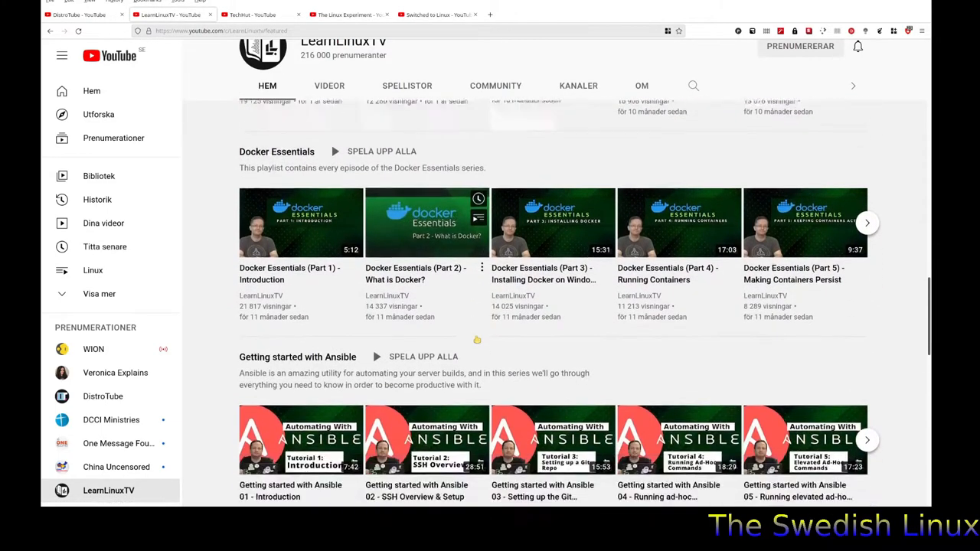
{"action": "scroll", "scroll_direction": "down", "scroll_amount": 3}
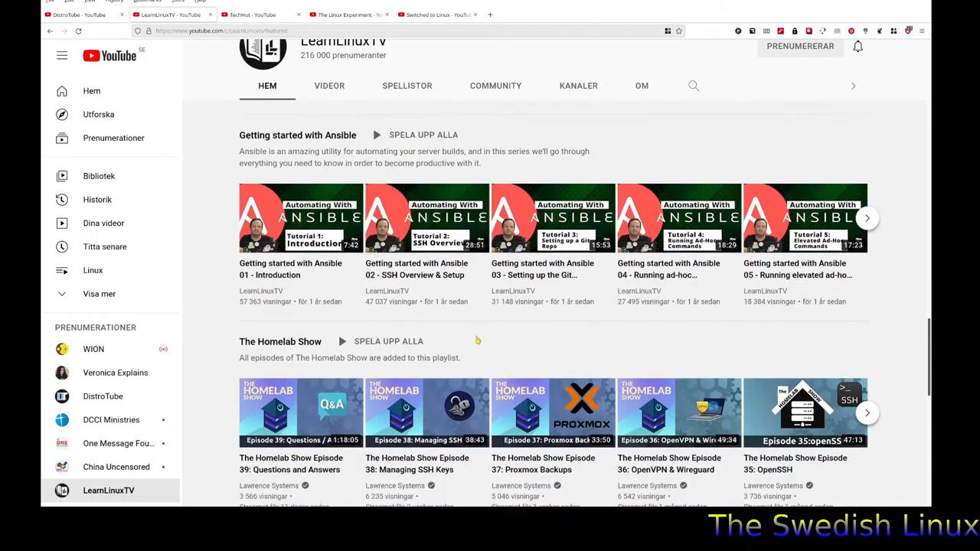
{"action": "scroll", "scroll_direction": "down", "scroll_amount": 3}
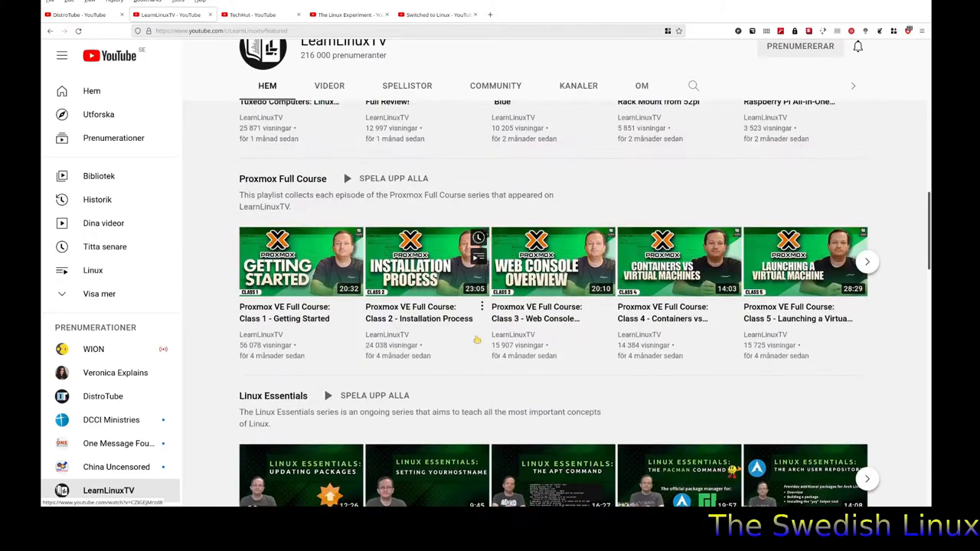
{"action": "scroll", "scroll_direction": "up", "scroll_amount": 3}
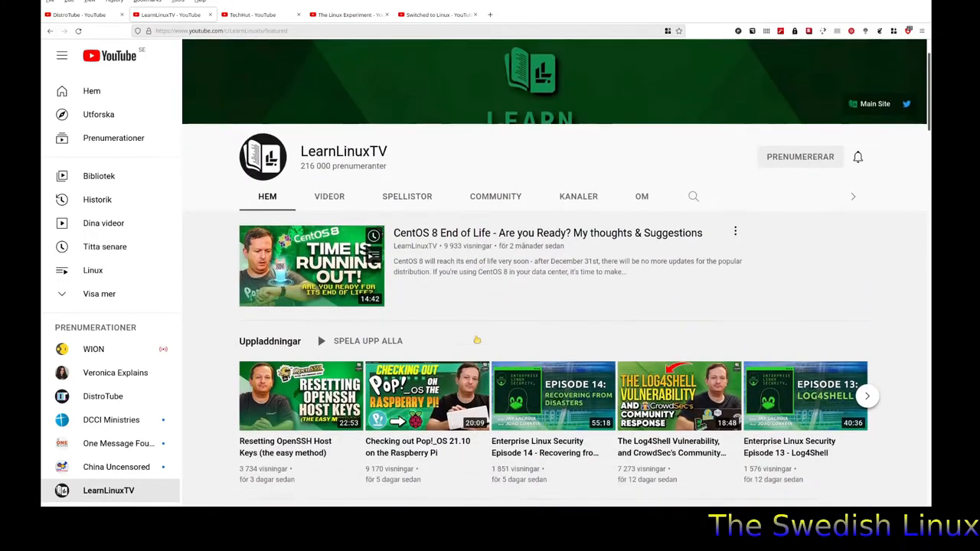
{"action": "mouse_move", "coordinate": [405, 310]}
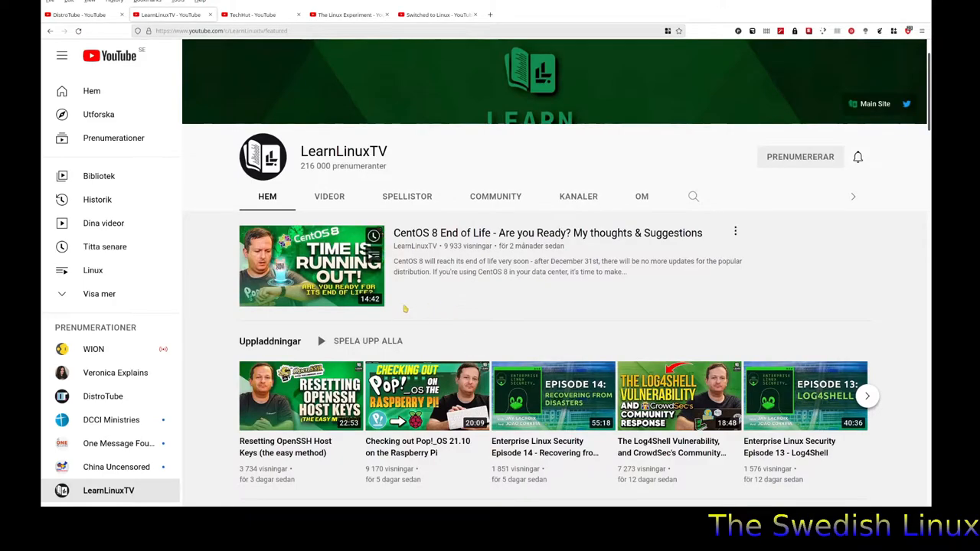
{"action": "mouse_move", "coordinate": [506, 300]}
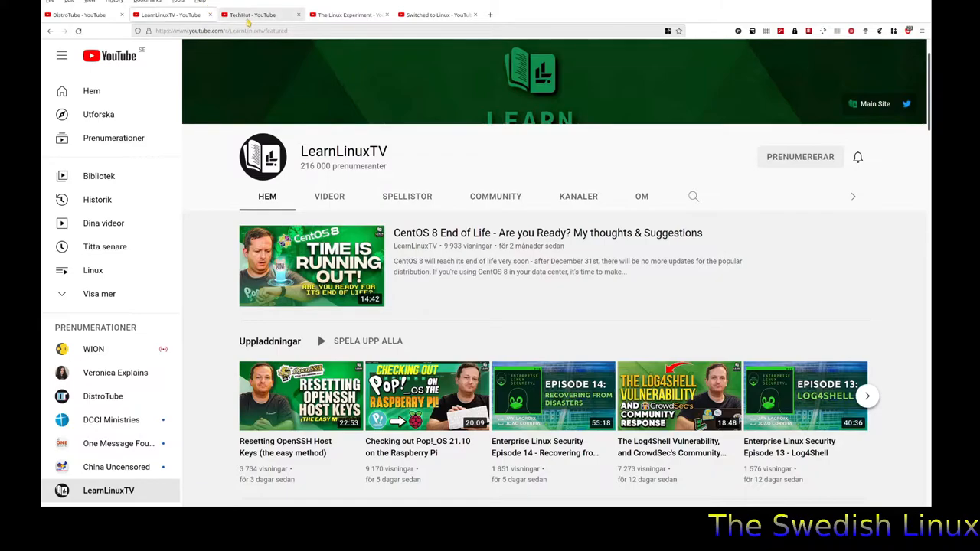
Step: Browse the TechHut channel's Home playlist sections down and back toward the top
{"action": "left_click", "coordinate": [252, 14]}
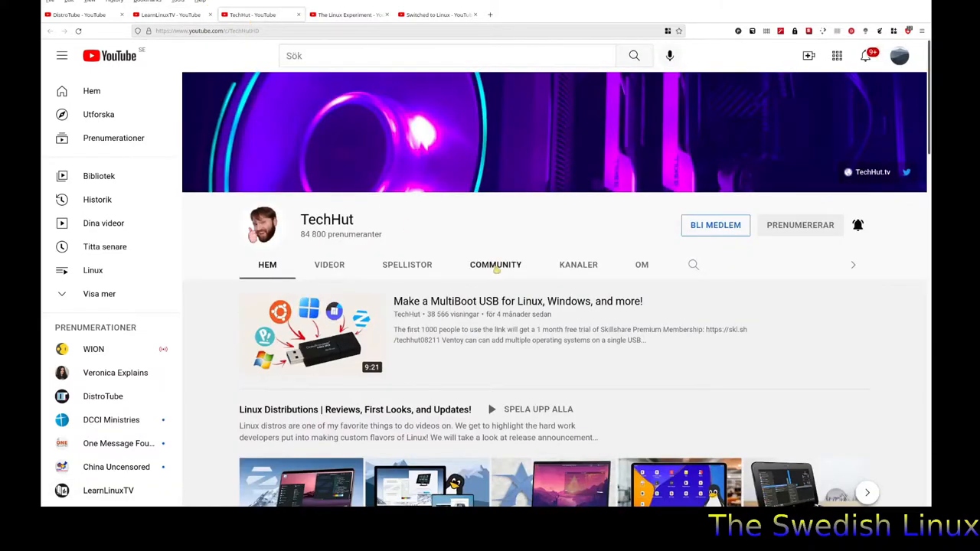
{"action": "scroll", "scroll_direction": "down", "scroll_amount": 3}
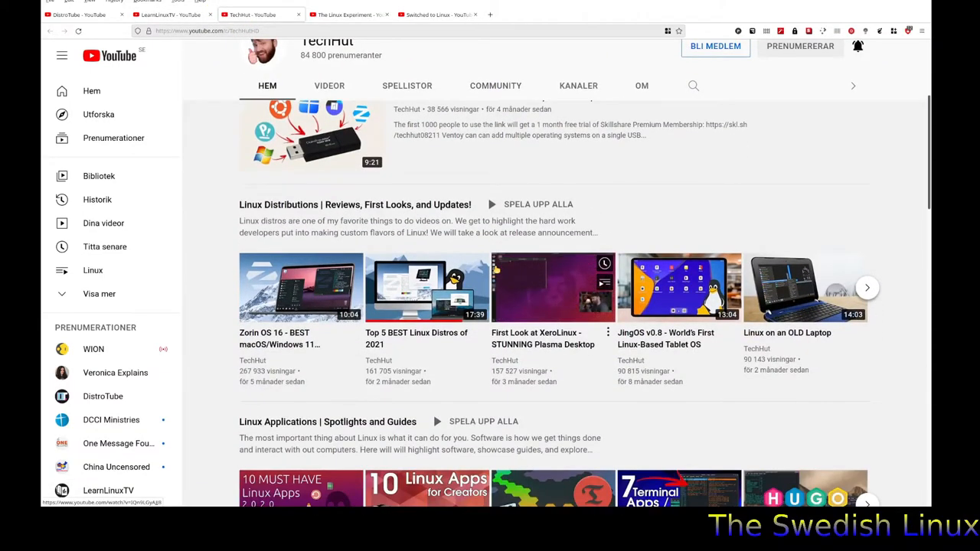
{"action": "mouse_move", "coordinate": [551, 288]}
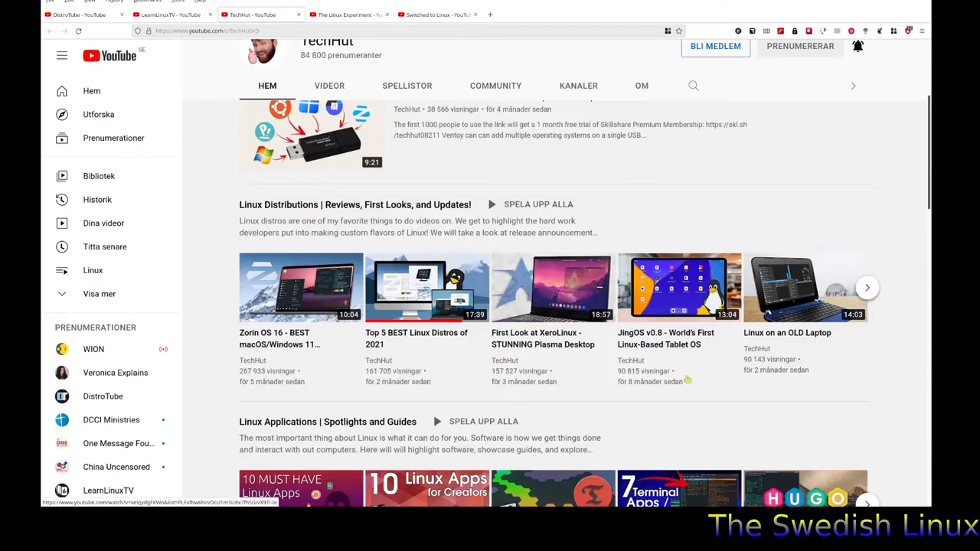
{"action": "scroll", "scroll_direction": "down", "scroll_amount": 3}
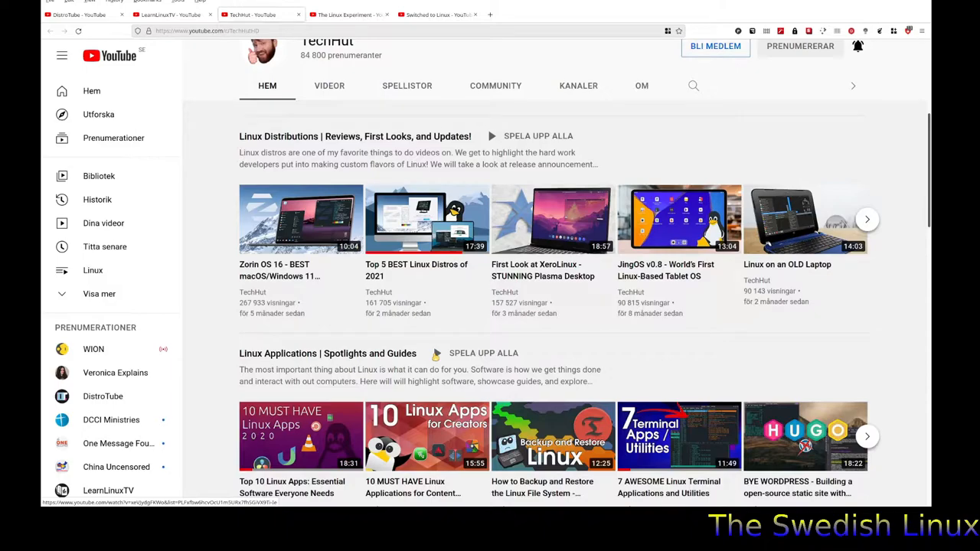
{"action": "mouse_move", "coordinate": [452, 360]}
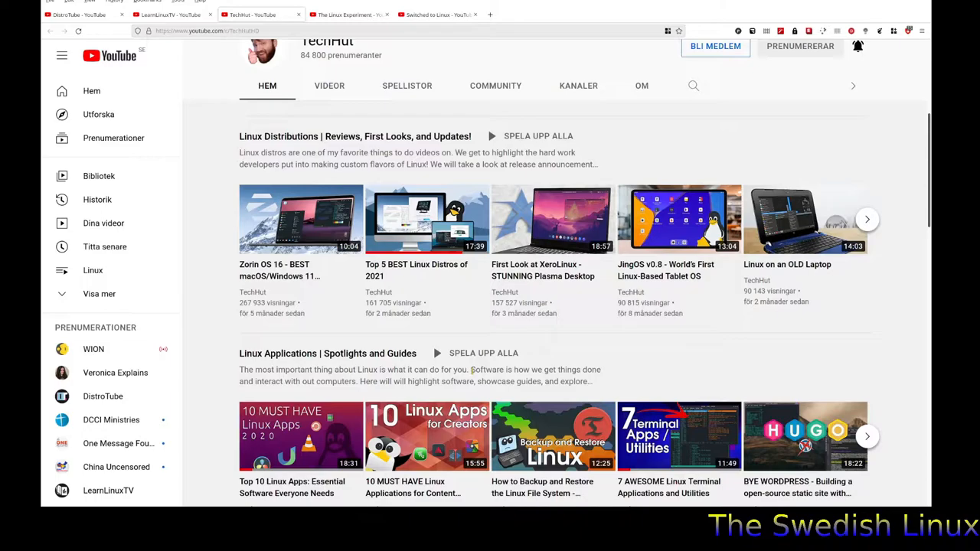
{"action": "scroll", "scroll_direction": "down", "scroll_amount": 3}
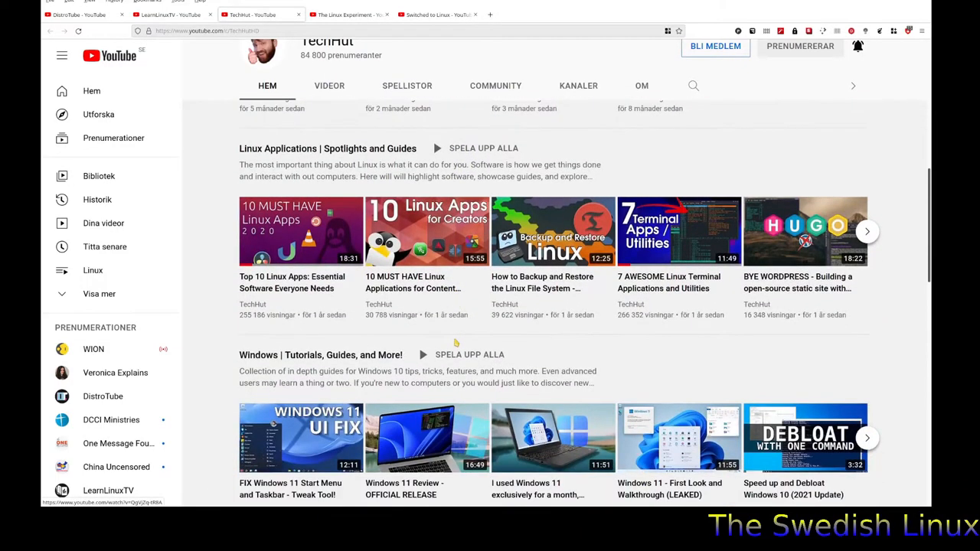
{"action": "mouse_move", "coordinate": [301, 230]}
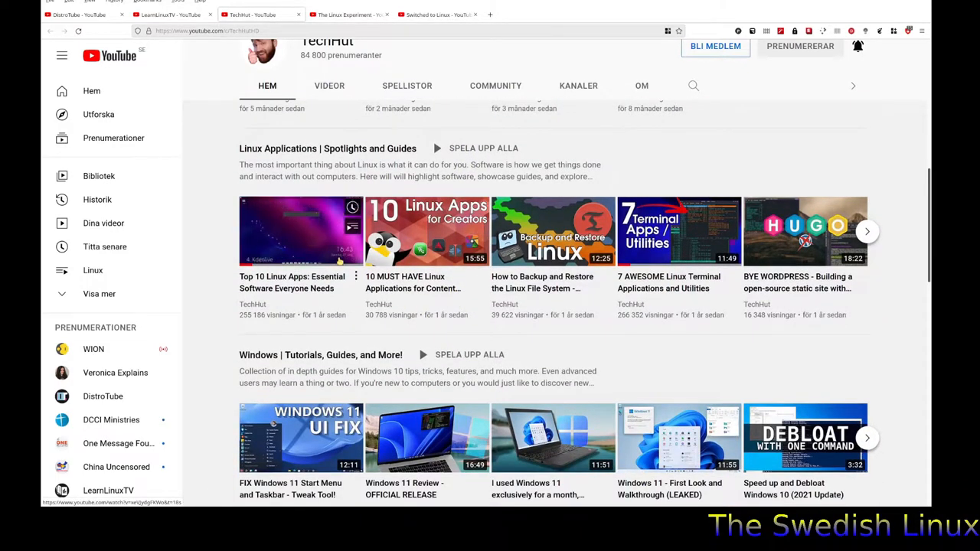
{"action": "scroll", "scroll_direction": "down", "scroll_amount": 3}
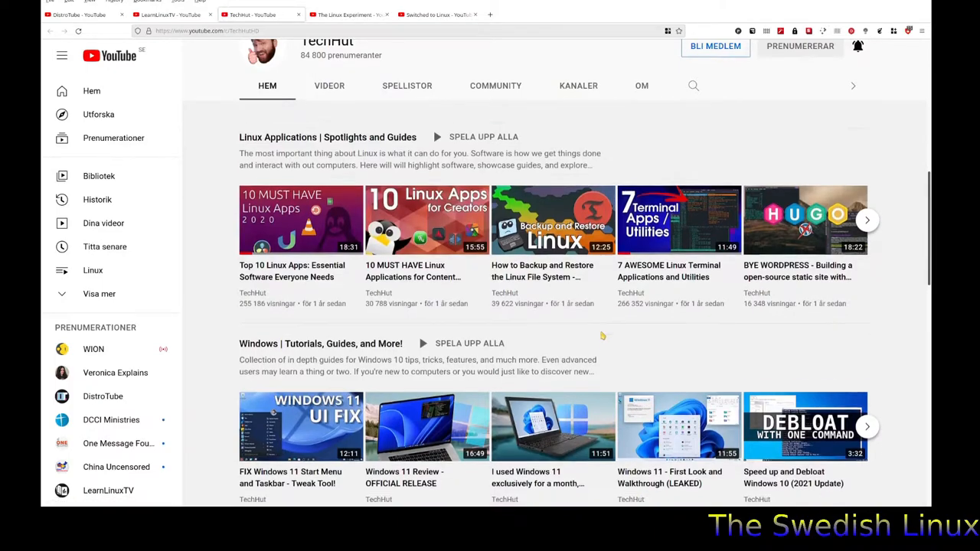
{"action": "scroll", "scroll_direction": "down", "scroll_amount": 3}
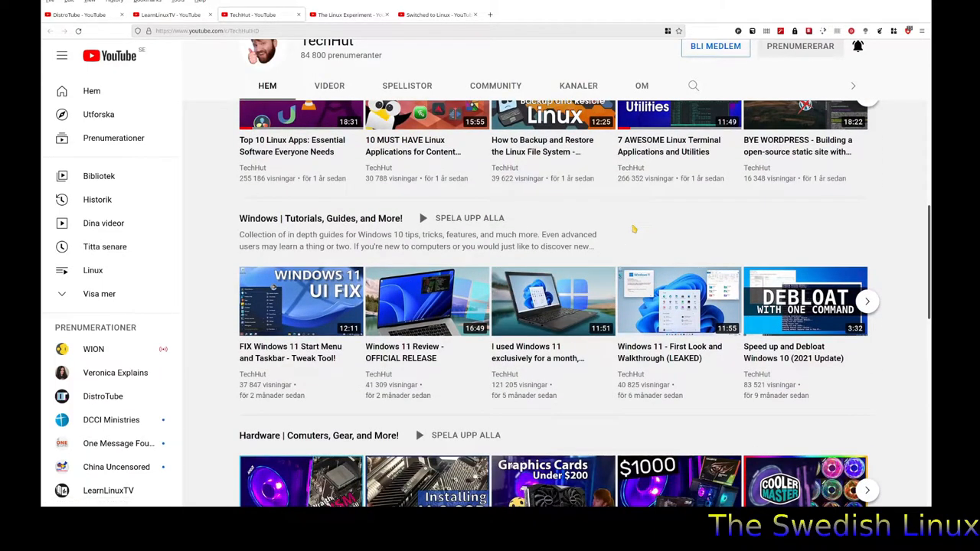
{"action": "scroll", "scroll_direction": "down", "scroll_amount": 3}
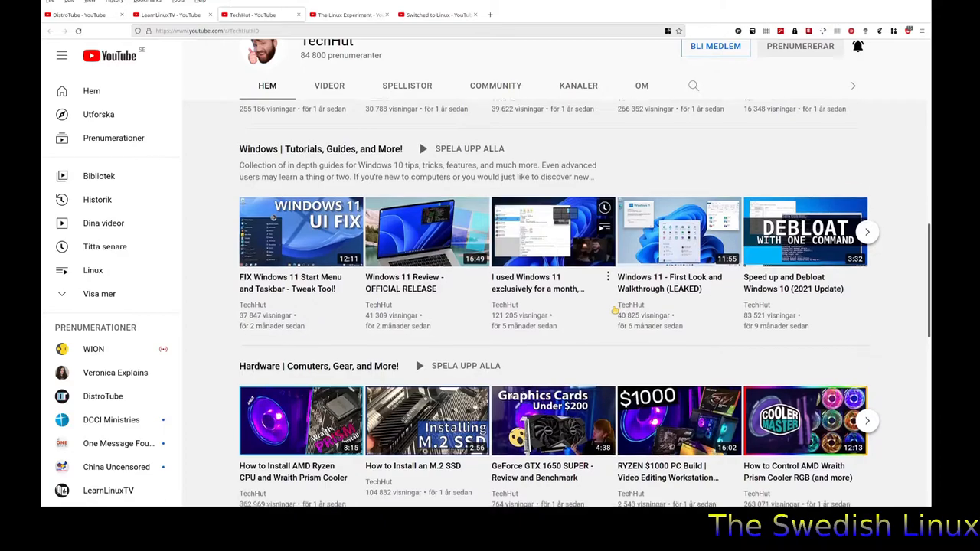
{"action": "scroll", "scroll_direction": "down", "scroll_amount": 3}
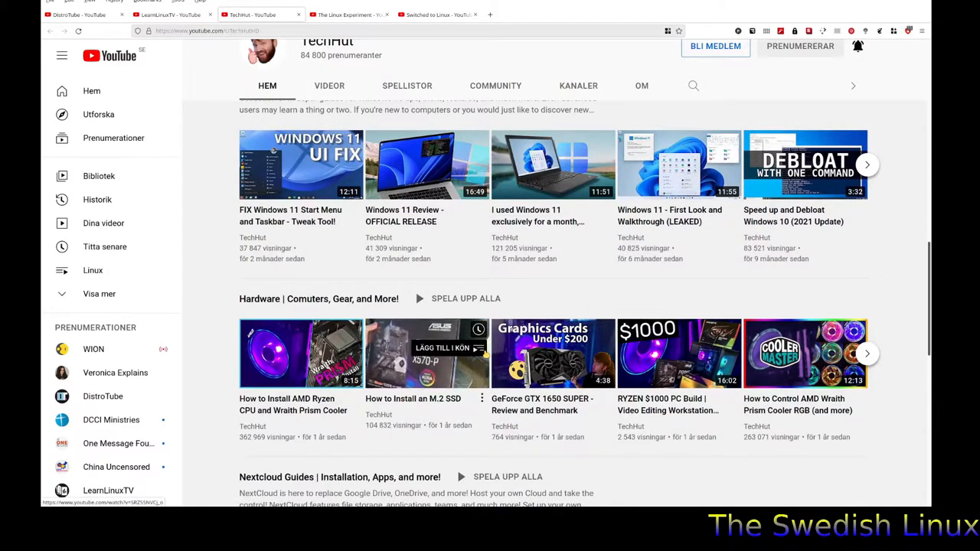
{"action": "mouse_move", "coordinate": [426, 352]}
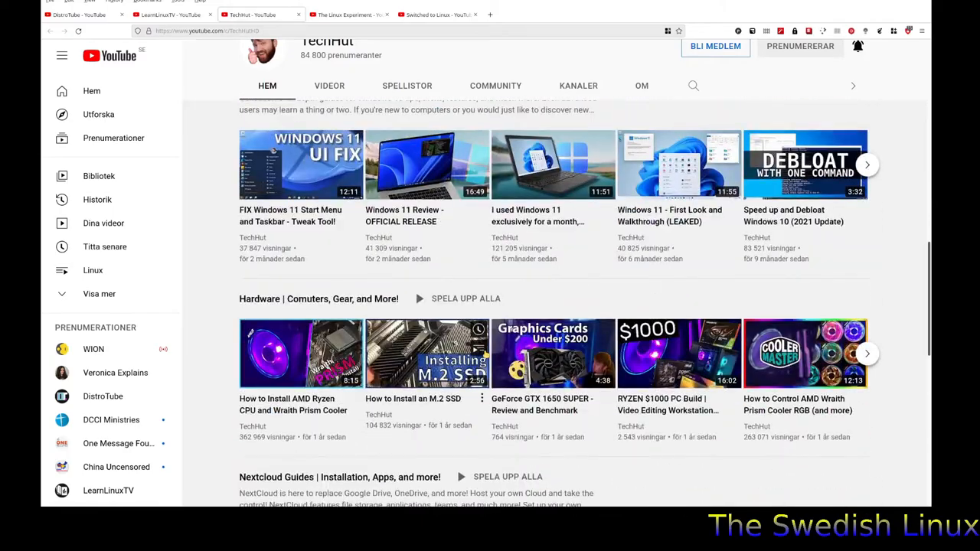
{"action": "scroll", "scroll_direction": "down", "scroll_amount": 3}
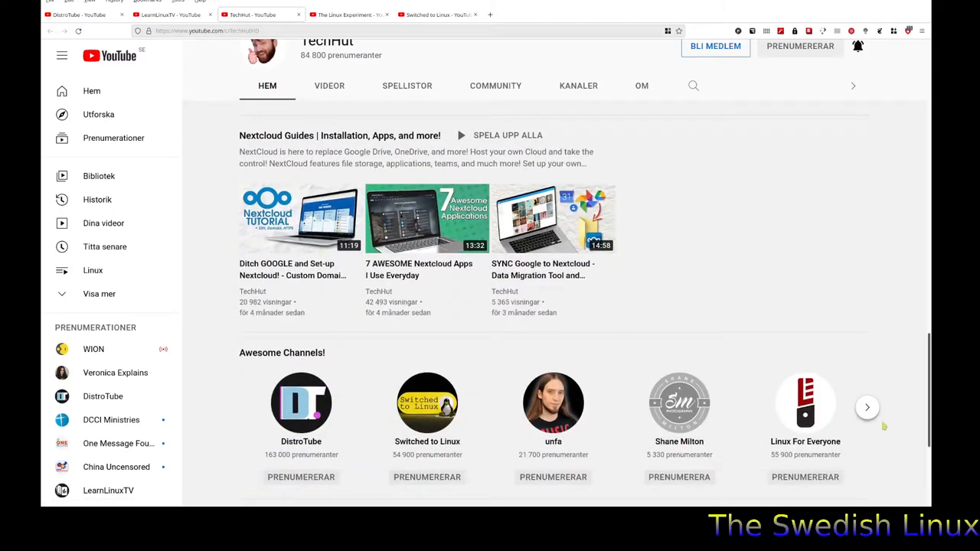
{"action": "scroll", "scroll_direction": "down", "scroll_amount": 3}
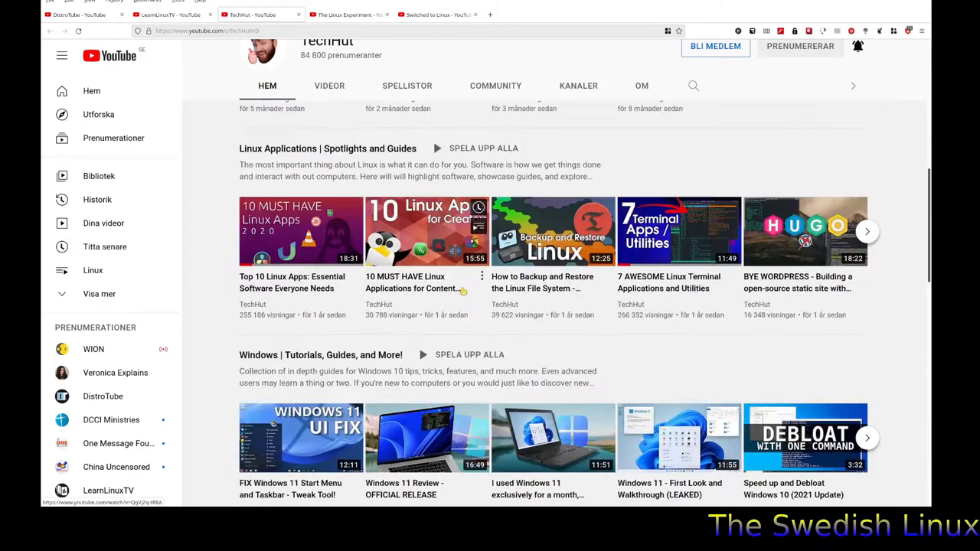
{"action": "scroll", "scroll_direction": "up", "scroll_amount": 3}
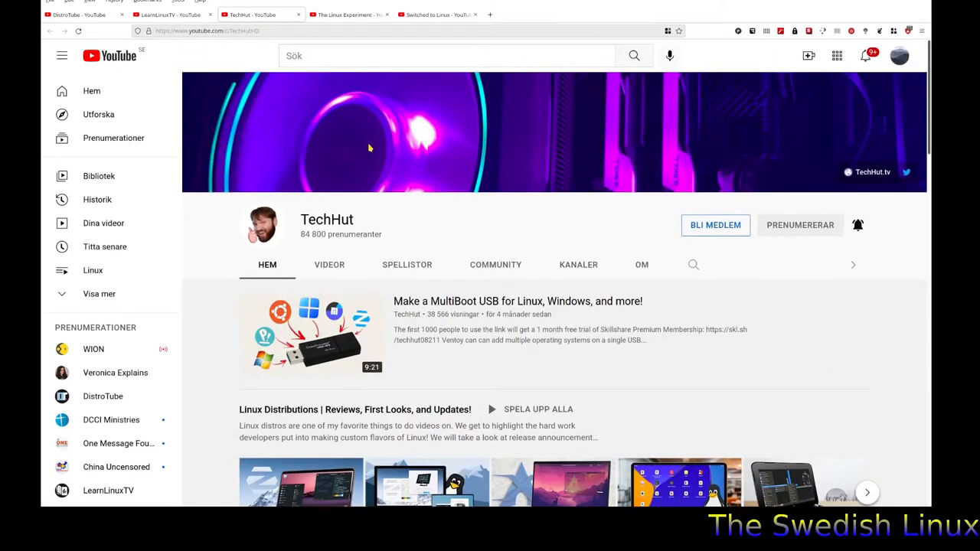
Step: Bring up The Linux Experiment channel's home page
{"action": "left_click", "coordinate": [343, 14]}
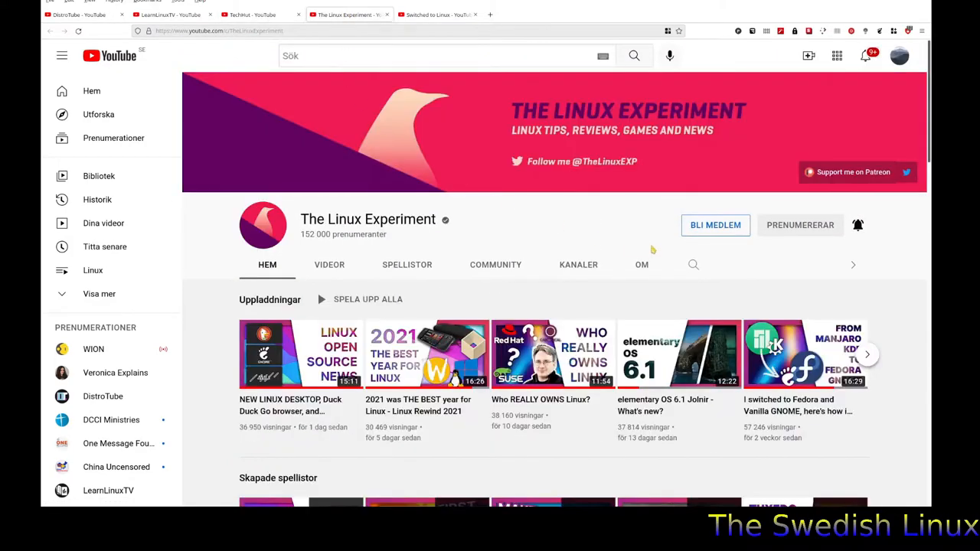
{"action": "scroll", "scroll_direction": "down", "scroll_amount": 3}
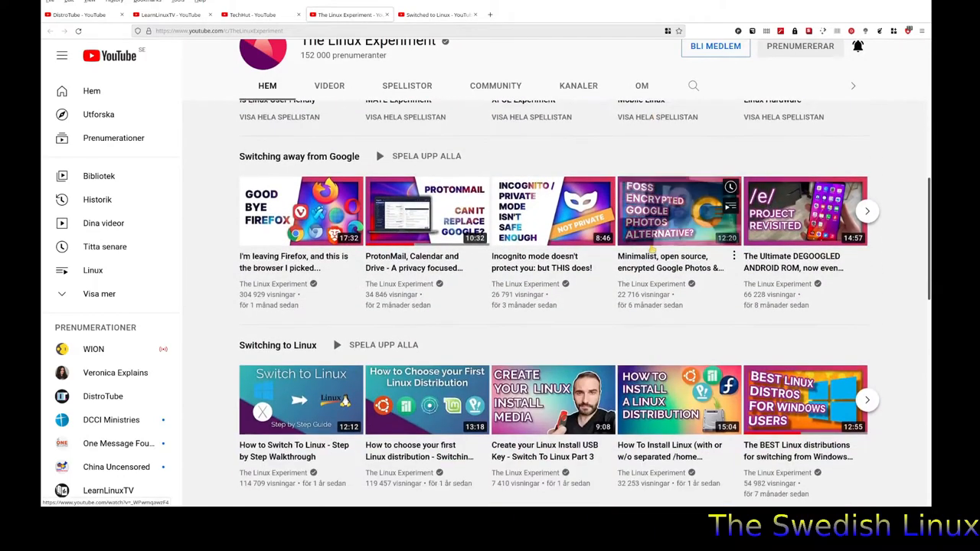
{"action": "mouse_move", "coordinate": [572, 325]}
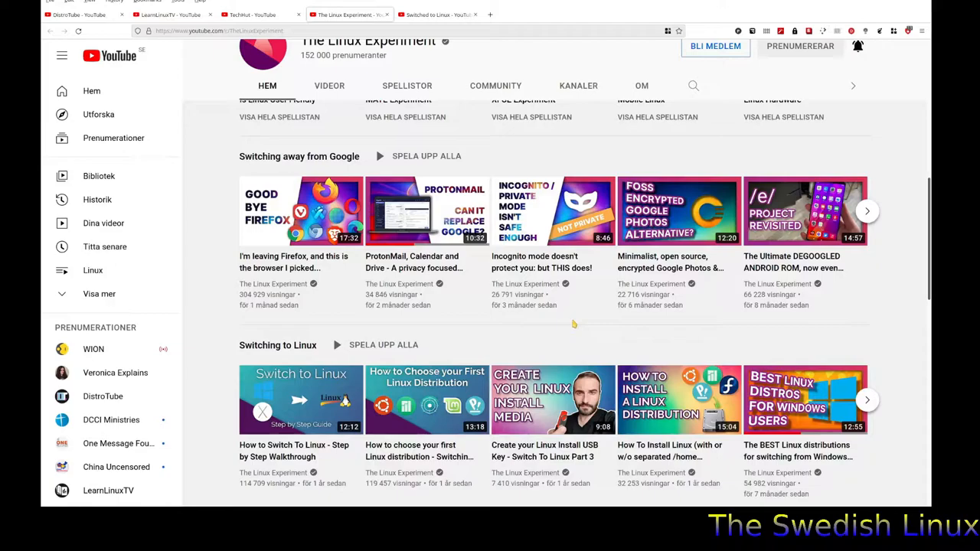
{"action": "scroll", "scroll_direction": "up", "scroll_amount": 3}
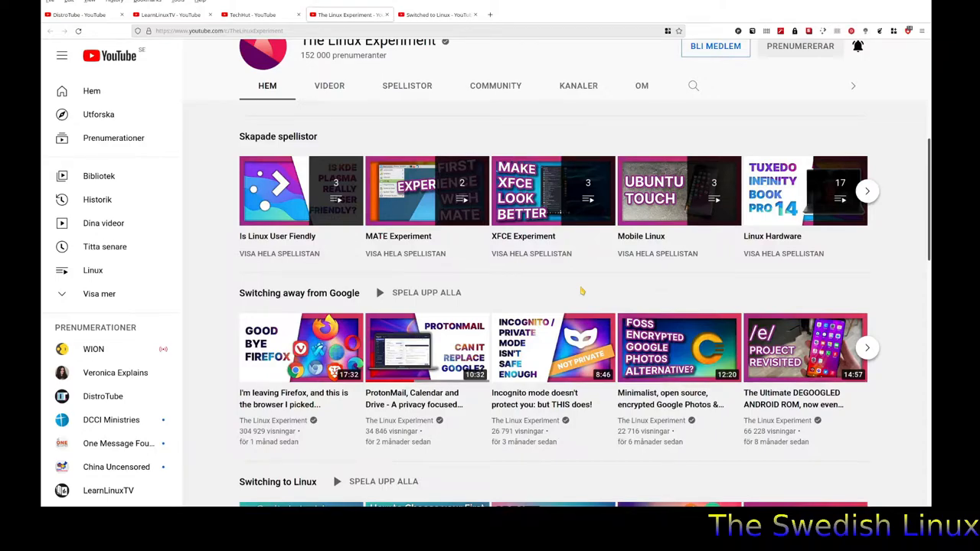
{"action": "scroll", "scroll_direction": "up", "scroll_amount": 3}
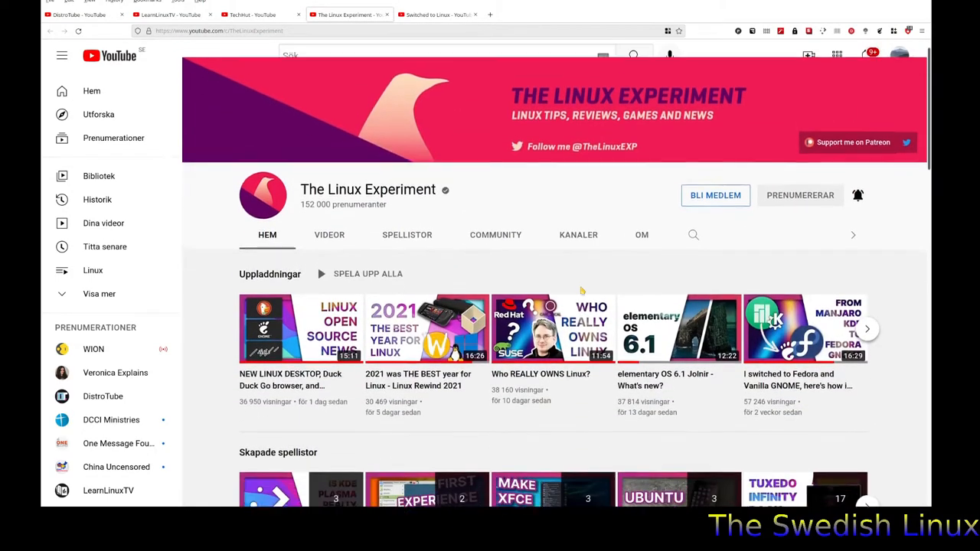
{"action": "scroll", "scroll_direction": "down", "scroll_amount": 3}
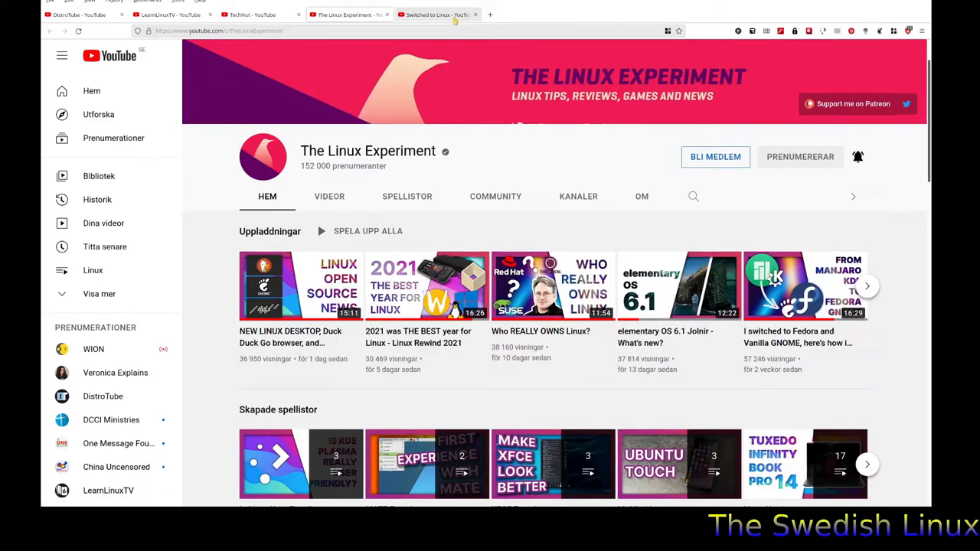
{"action": "left_click", "coordinate": [438, 14]}
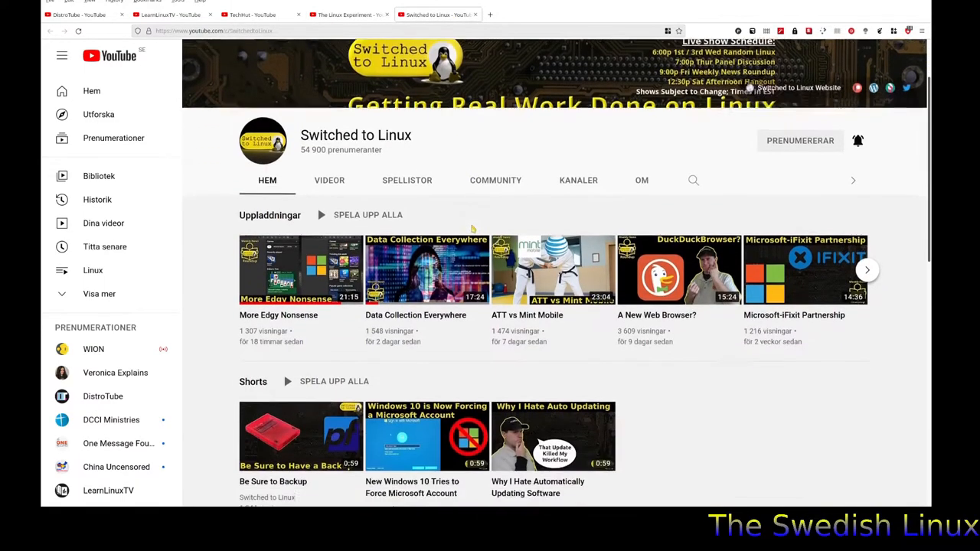
{"action": "scroll", "scroll_direction": "down", "scroll_amount": 3}
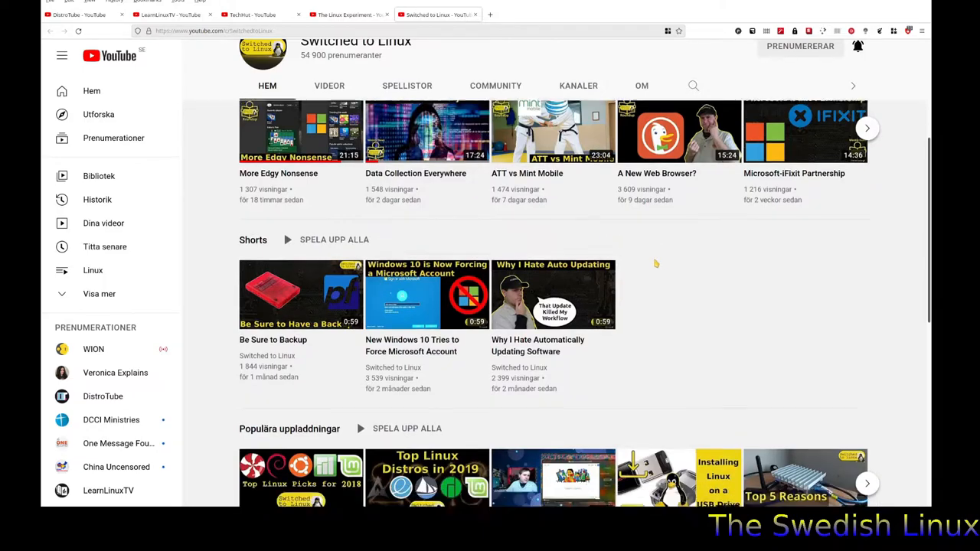
{"action": "scroll", "scroll_direction": "down", "scroll_amount": 3}
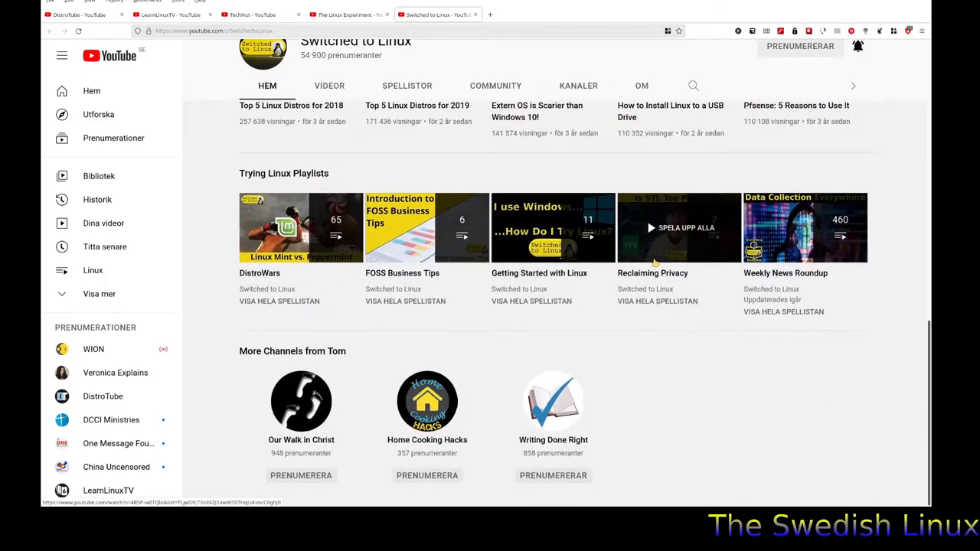
{"action": "scroll", "scroll_direction": "up", "scroll_amount": 3}
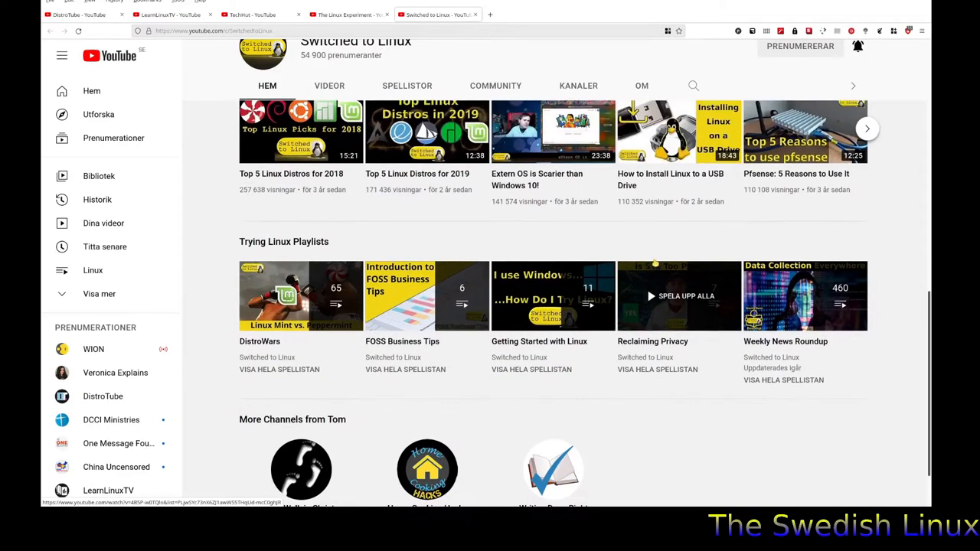
{"action": "scroll", "scroll_direction": "up", "scroll_amount": 3}
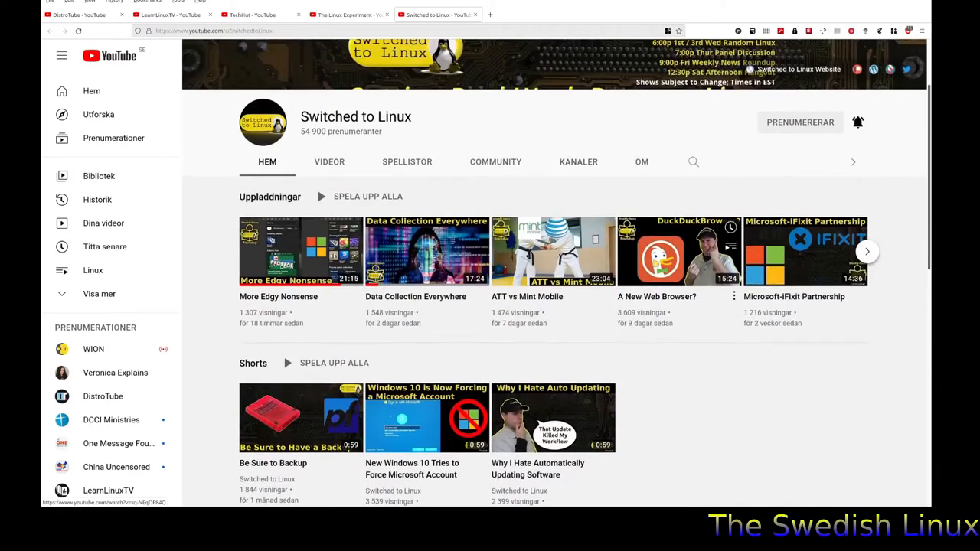
{"action": "mouse_move", "coordinate": [616, 207]}
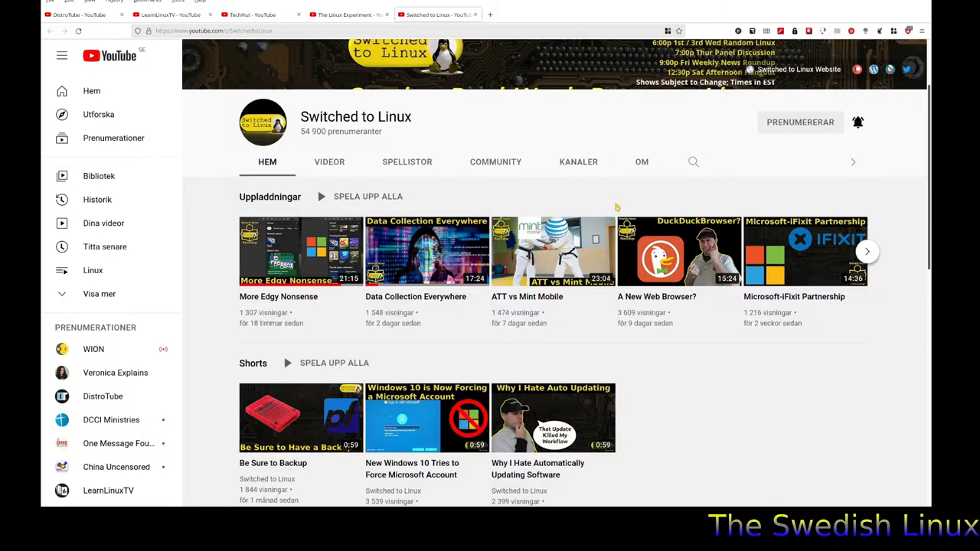
{"action": "scroll", "scroll_direction": "down", "scroll_amount": 3}
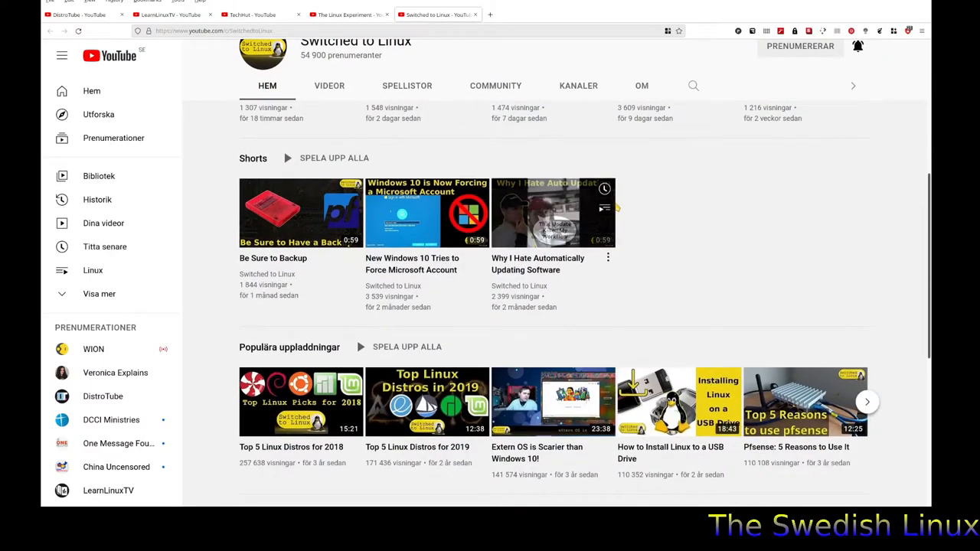
{"action": "scroll", "scroll_direction": "up", "scroll_amount": 3}
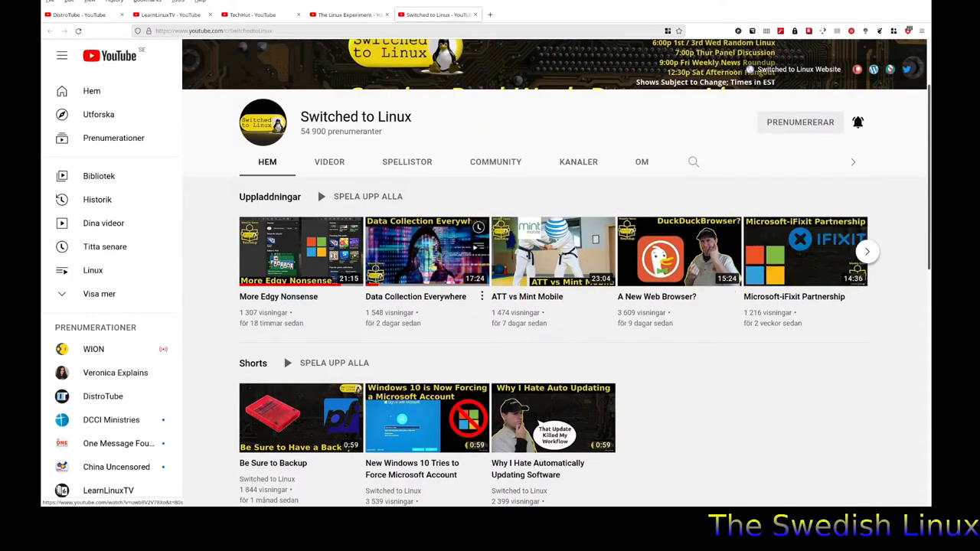
{"action": "mouse_move", "coordinate": [426, 251]}
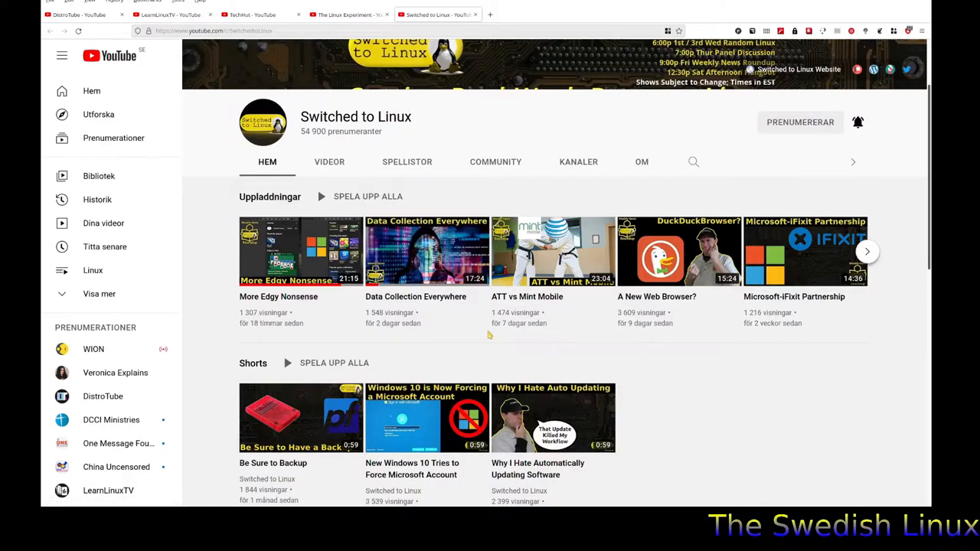
{"action": "scroll", "scroll_direction": "down", "scroll_amount": 3}
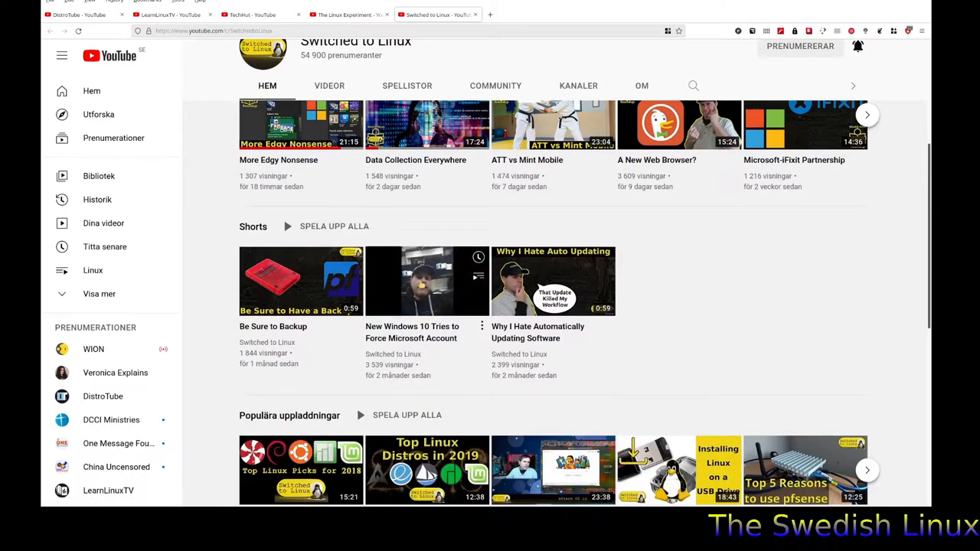
{"action": "scroll", "scroll_direction": "up", "scroll_amount": 3}
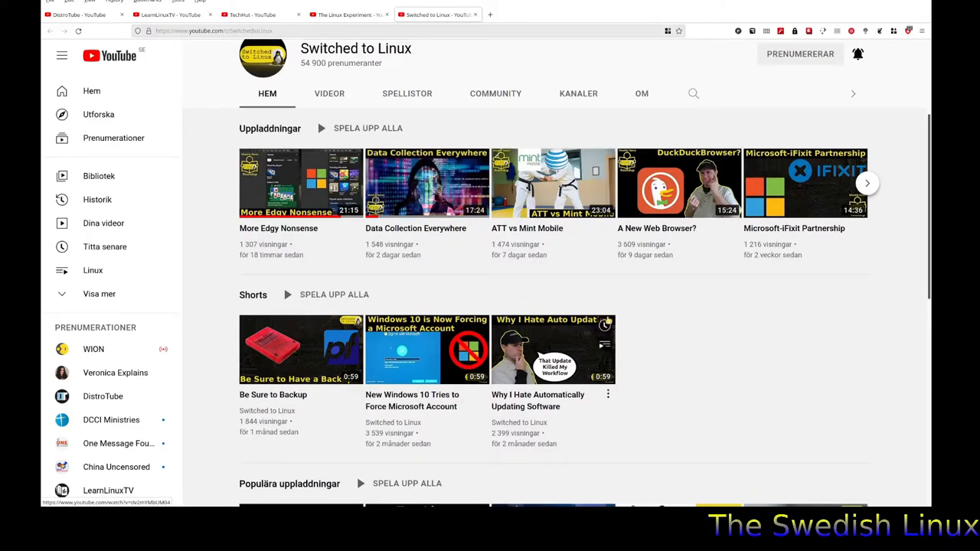
{"action": "mouse_move", "coordinate": [426, 182]}
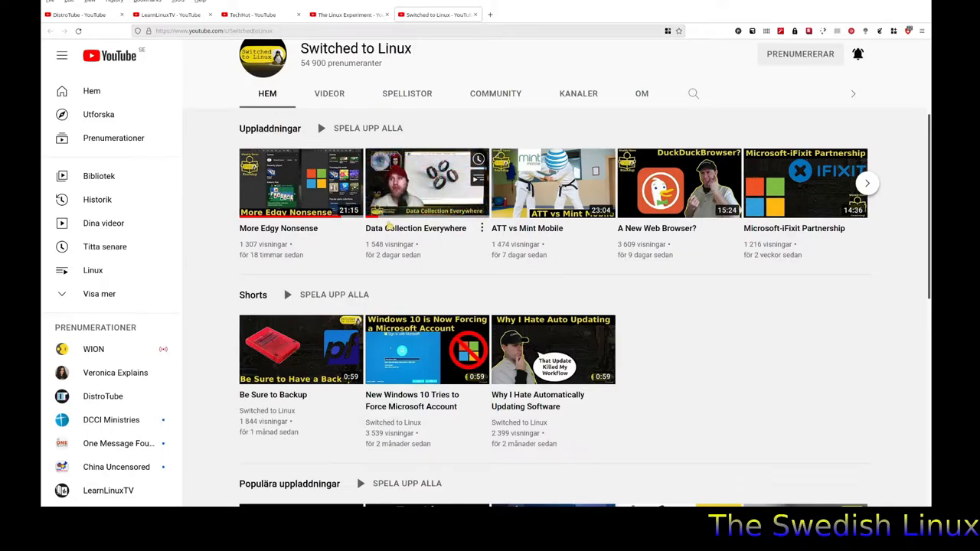
{"action": "mouse_move", "coordinate": [426, 183]}
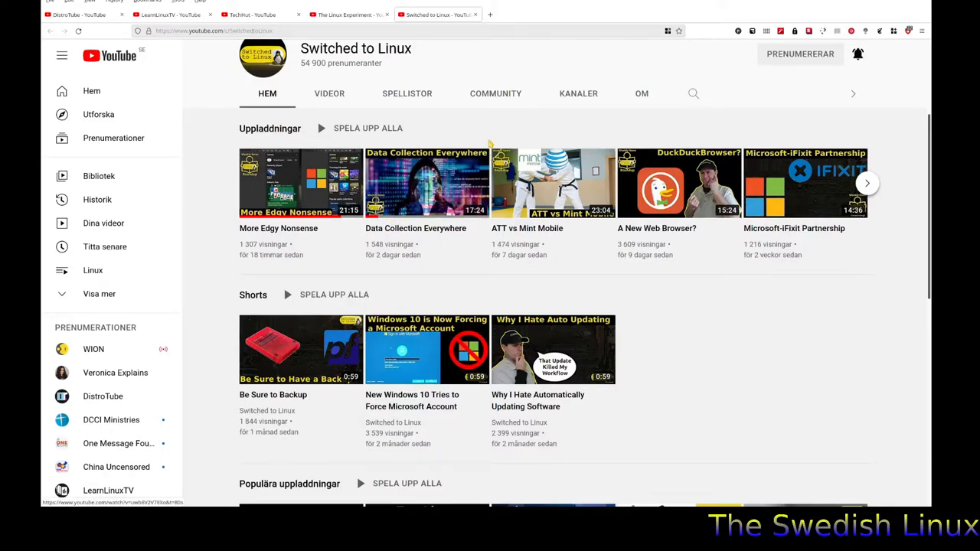
{"action": "mouse_move", "coordinate": [512, 135]}
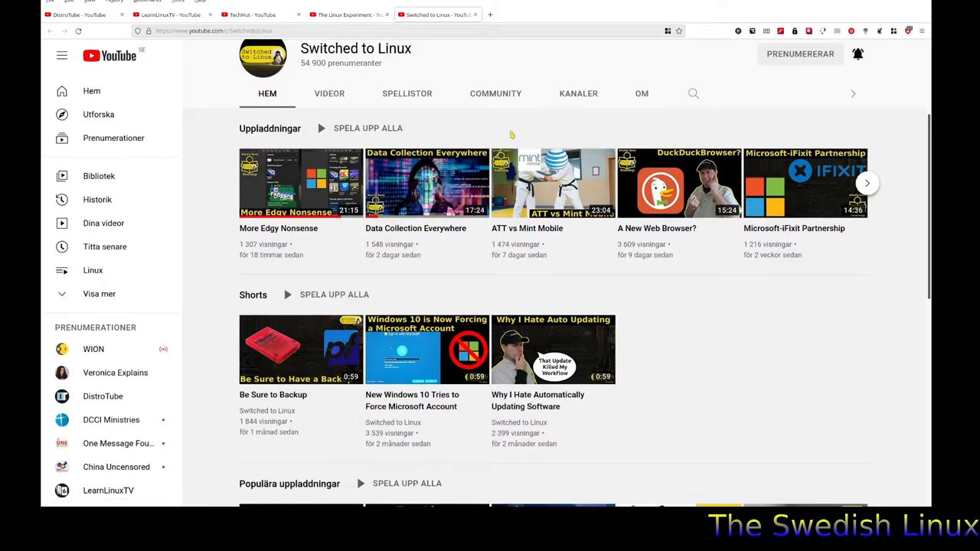
{"action": "mouse_move", "coordinate": [497, 134]}
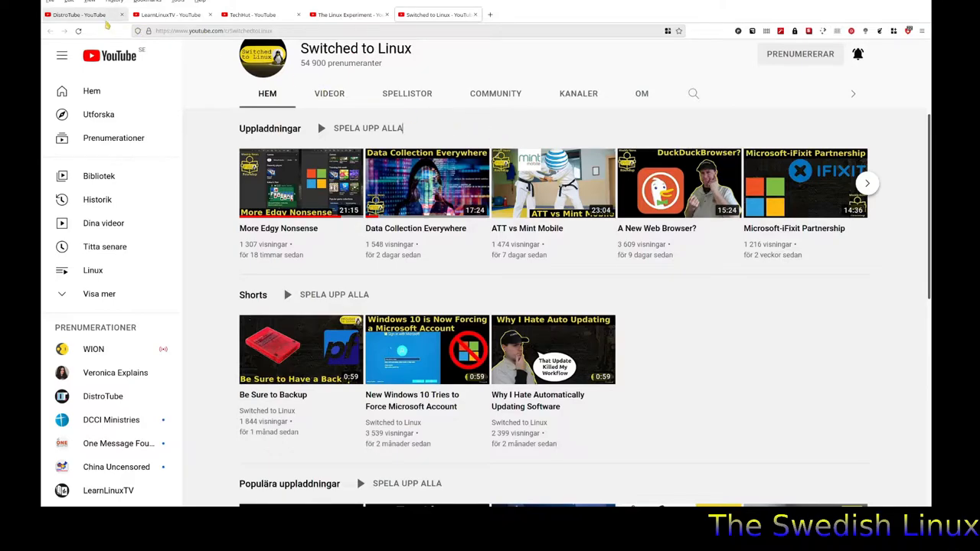
Step: Show DistroTube's Videos list, scroll its uploads and return to the newest videos
{"action": "left_click", "coordinate": [102, 395]}
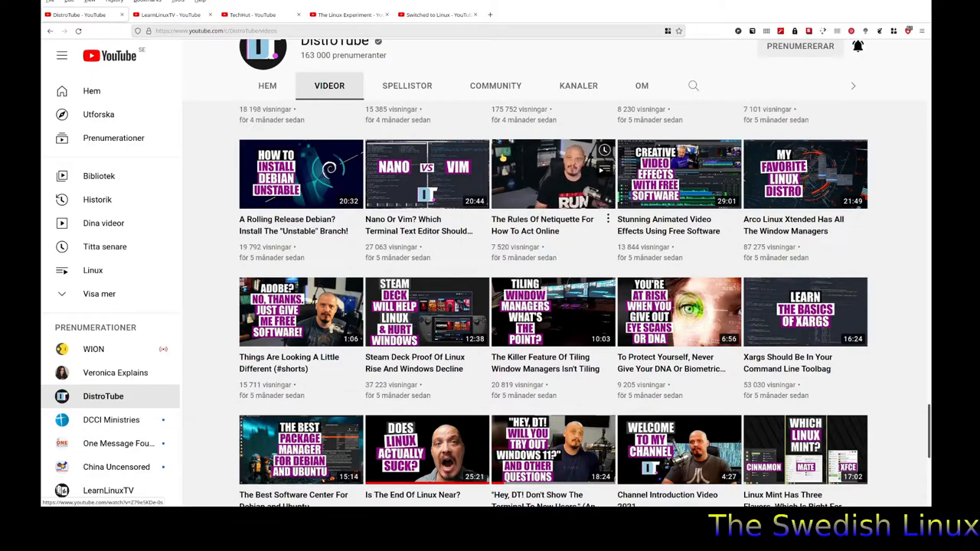
{"action": "mouse_move", "coordinate": [551, 173]}
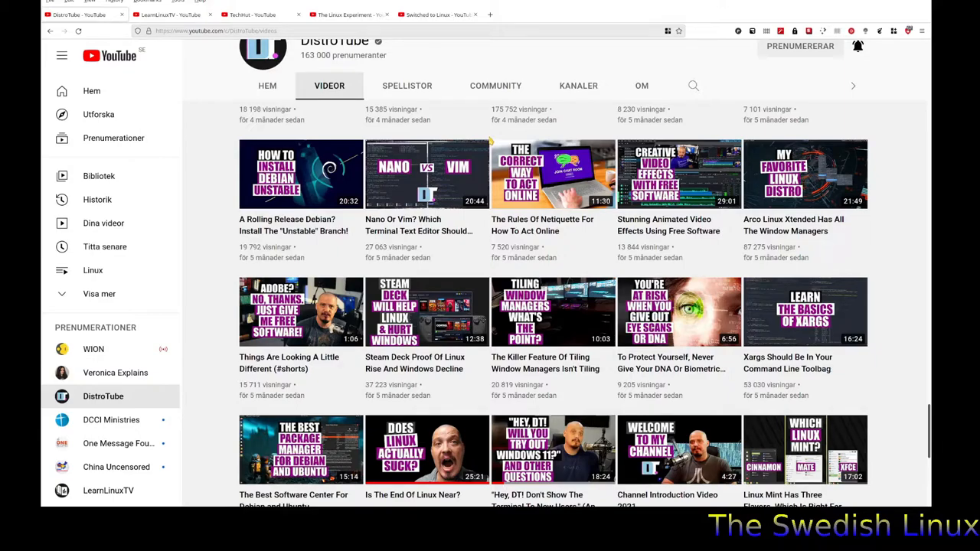
{"action": "mouse_move", "coordinate": [469, 120]}
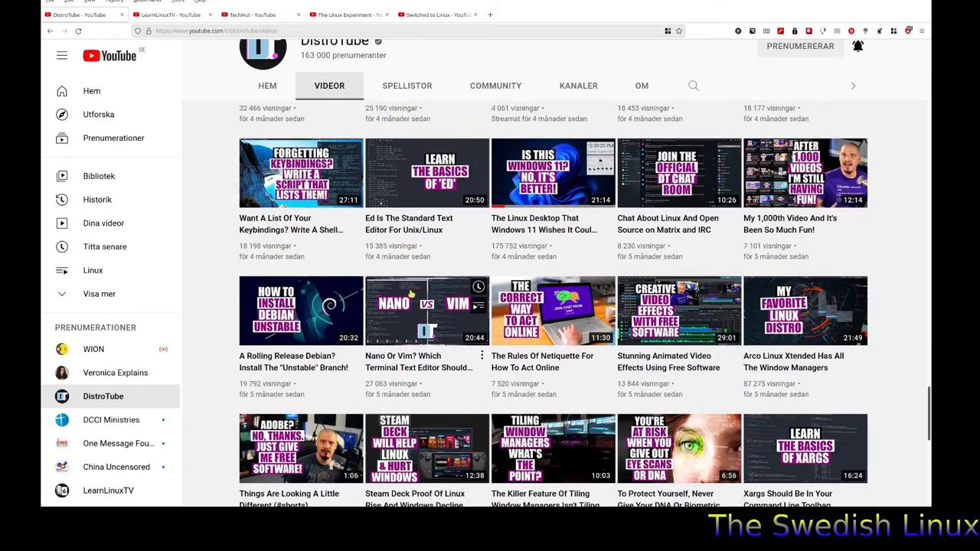
{"action": "scroll", "scroll_direction": "down", "scroll_amount": 3}
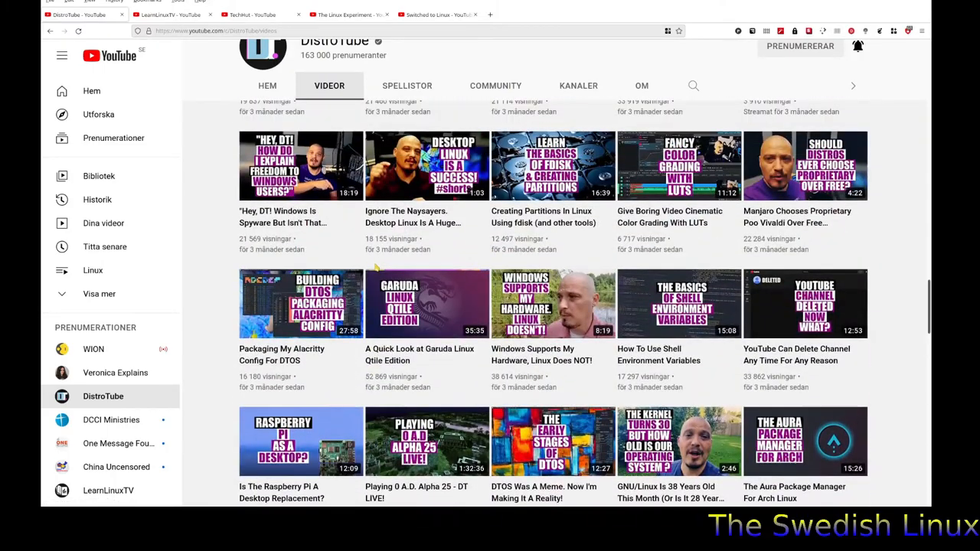
{"action": "scroll", "scroll_direction": "up", "scroll_amount": 3}
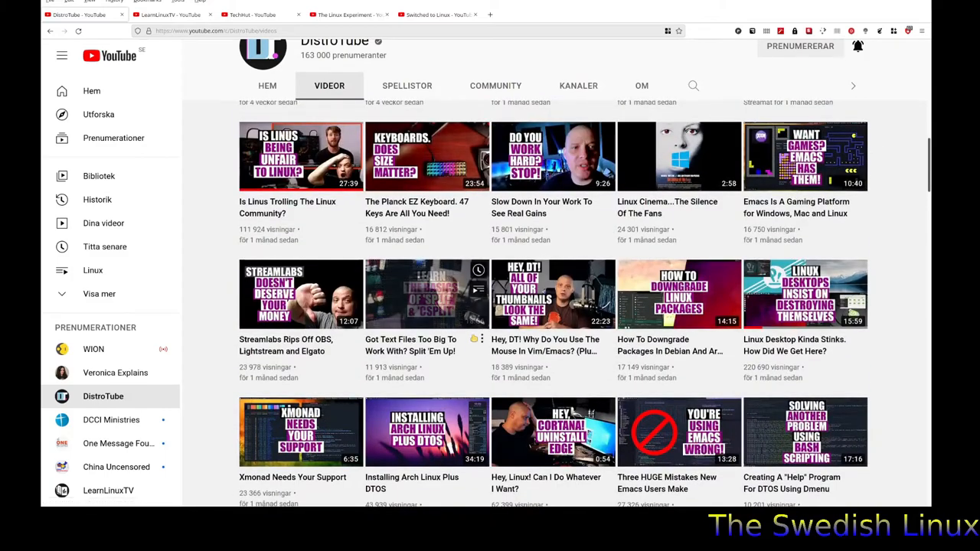
{"action": "scroll", "scroll_direction": "up", "scroll_amount": 3}
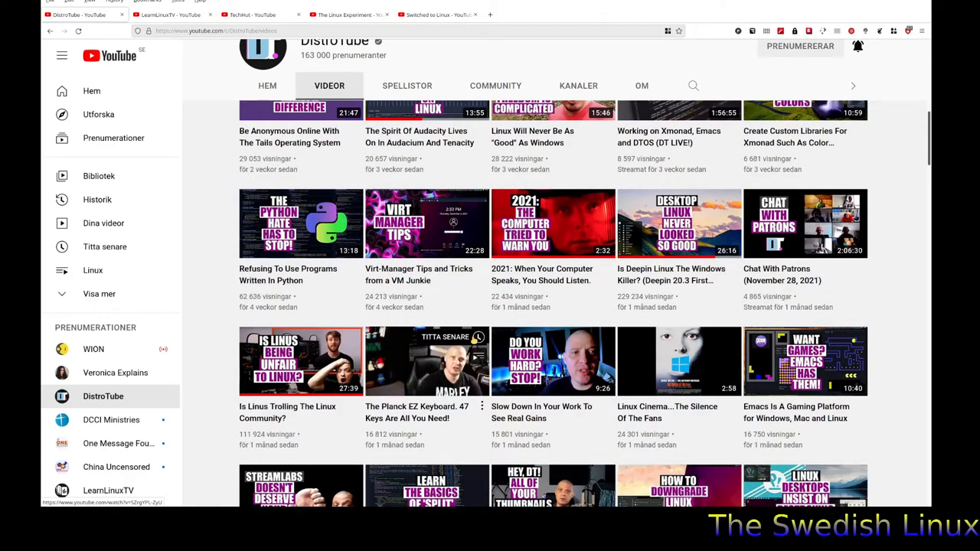
{"action": "scroll", "scroll_direction": "up", "scroll_amount": 3}
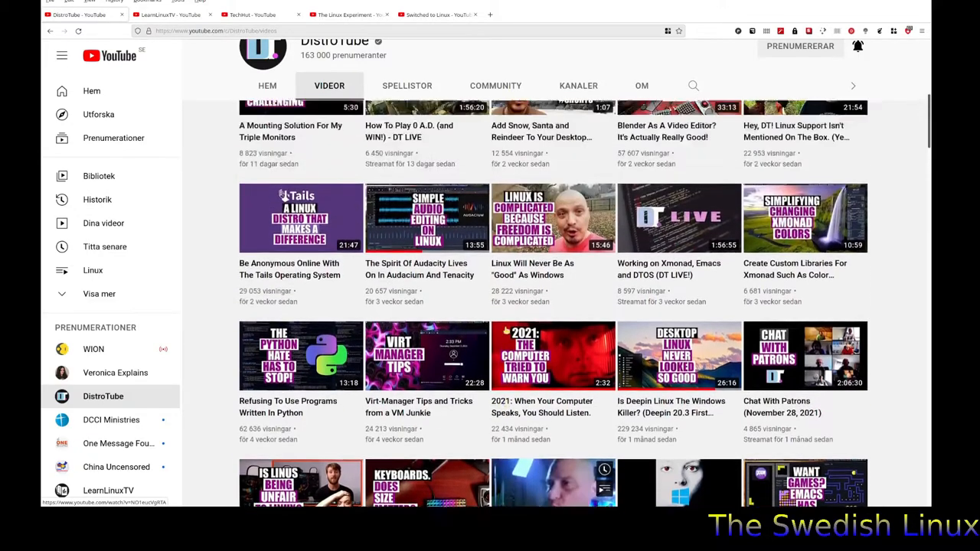
{"action": "scroll", "scroll_direction": "up", "scroll_amount": 3}
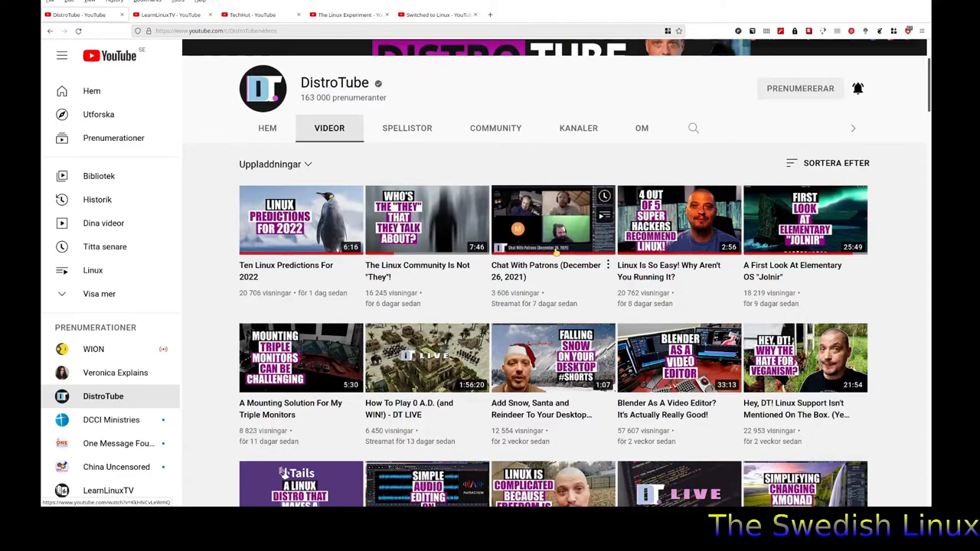
{"action": "mouse_move", "coordinate": [485, 88]}
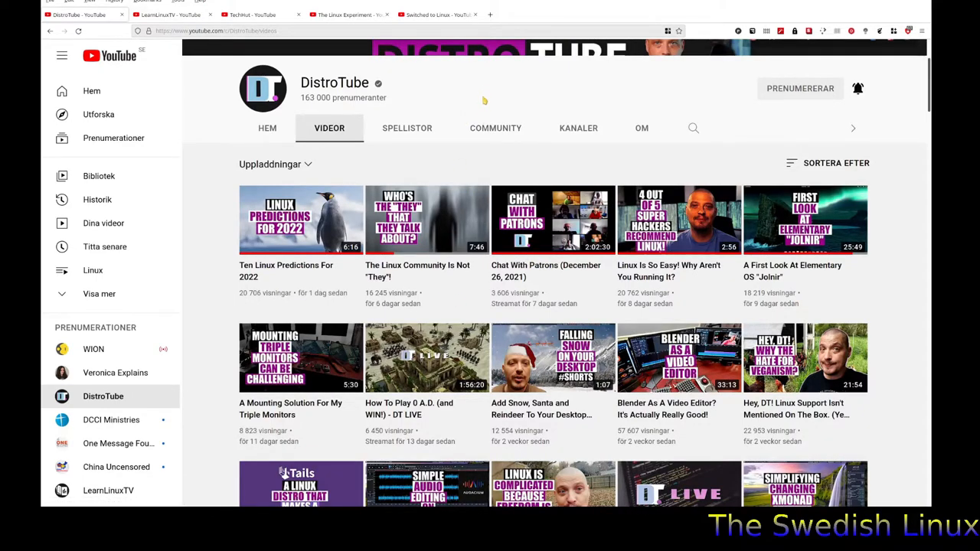
{"action": "mouse_move", "coordinate": [478, 175]}
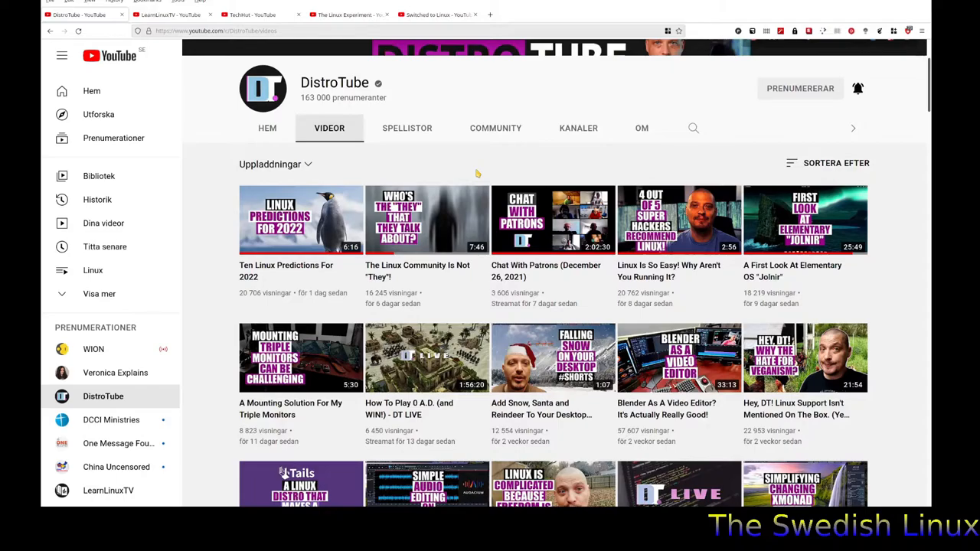
{"action": "mouse_move", "coordinate": [460, 121]}
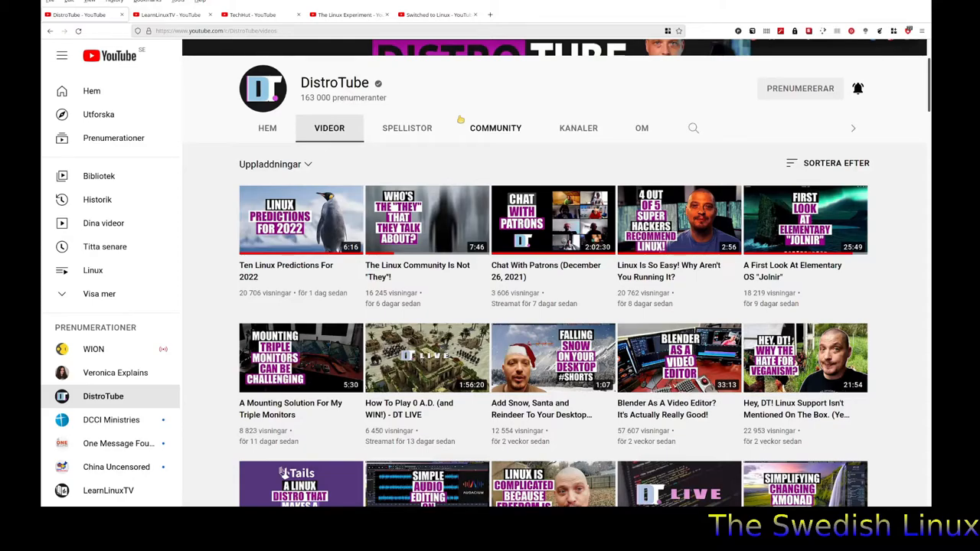
{"action": "mouse_move", "coordinate": [462, 115]}
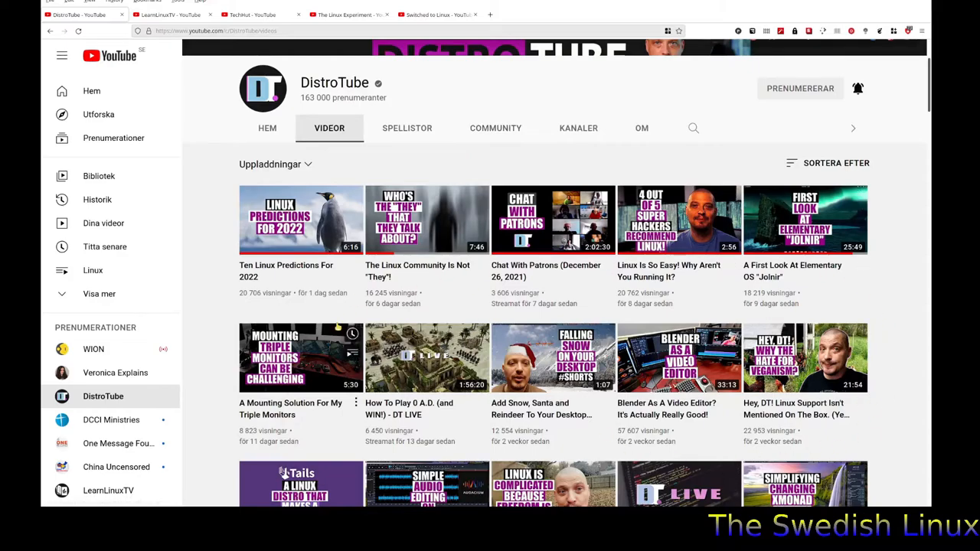
{"action": "scroll", "scroll_direction": "up", "scroll_amount": 3}
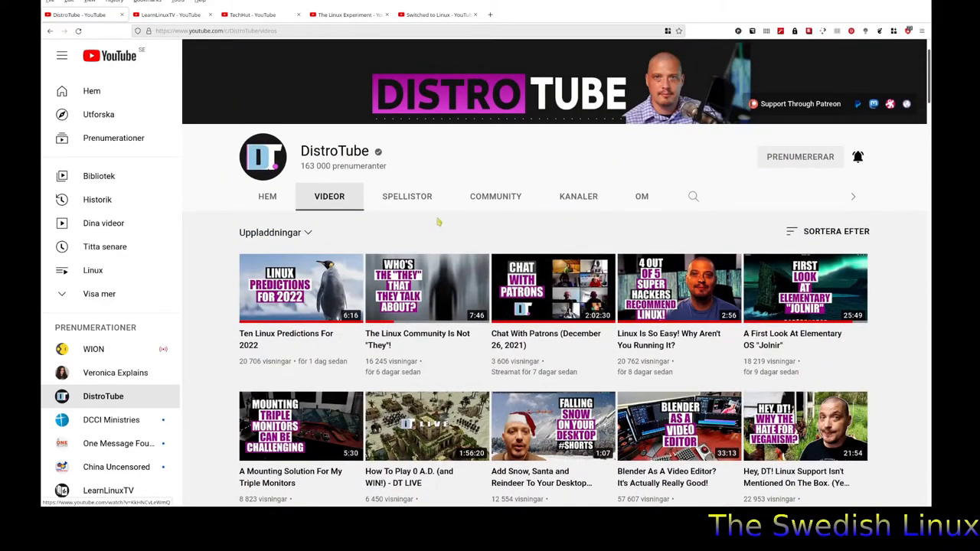
{"action": "mouse_move", "coordinate": [460, 227]}
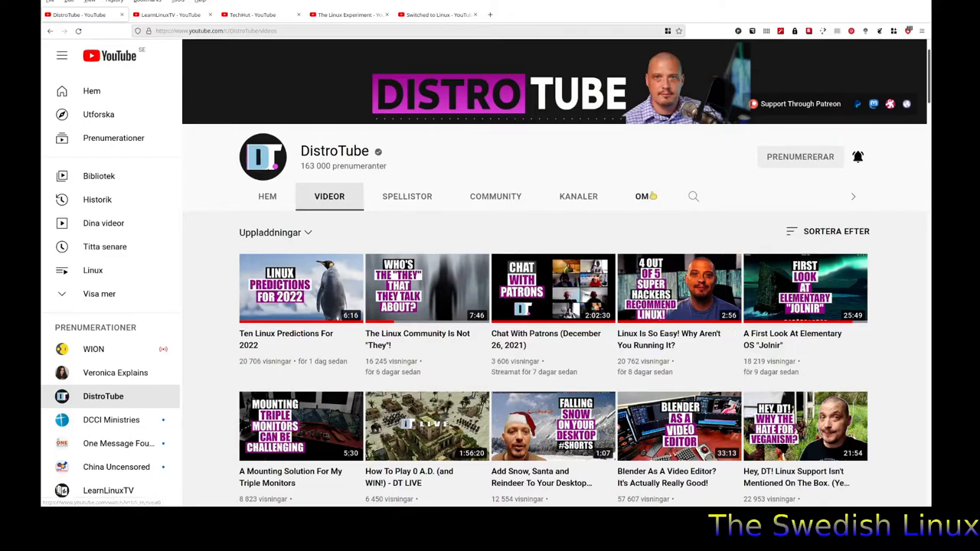
{"action": "mouse_move", "coordinate": [685, 162]}
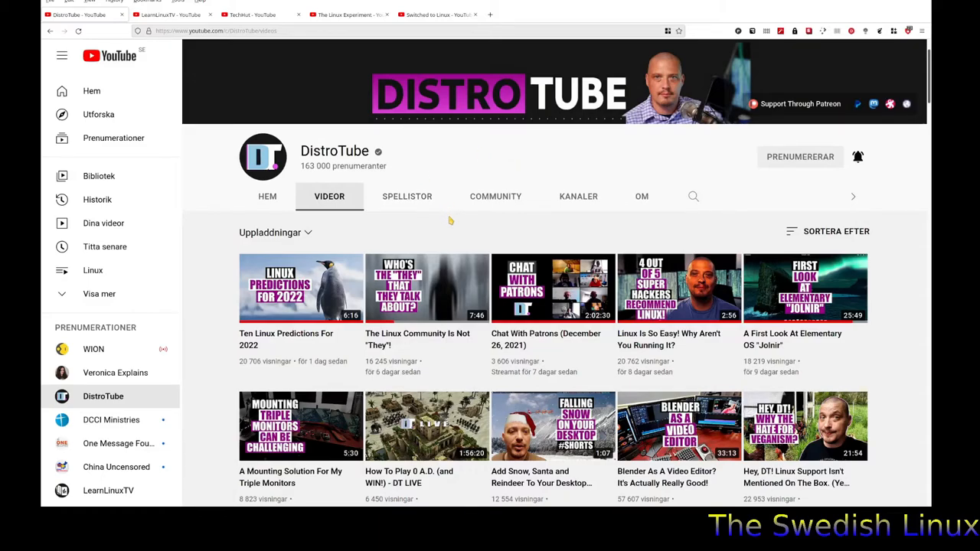
{"action": "mouse_move", "coordinate": [490, 141]}
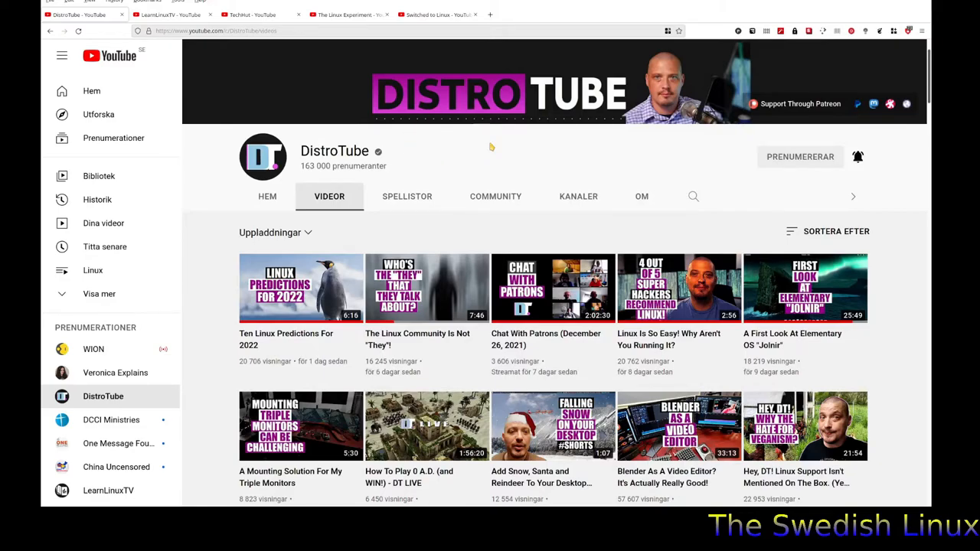
{"action": "mouse_move", "coordinate": [463, 187]}
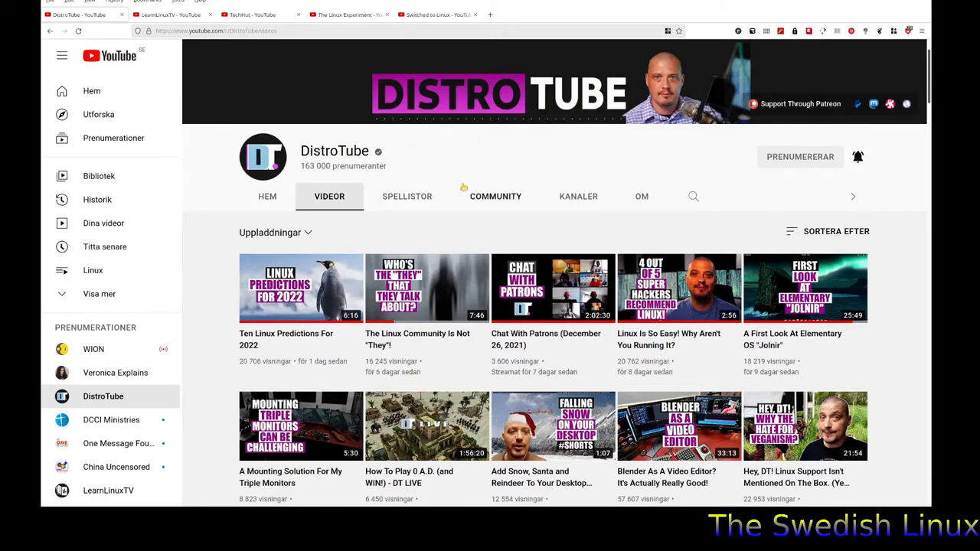
{"action": "mouse_move", "coordinate": [452, 167]}
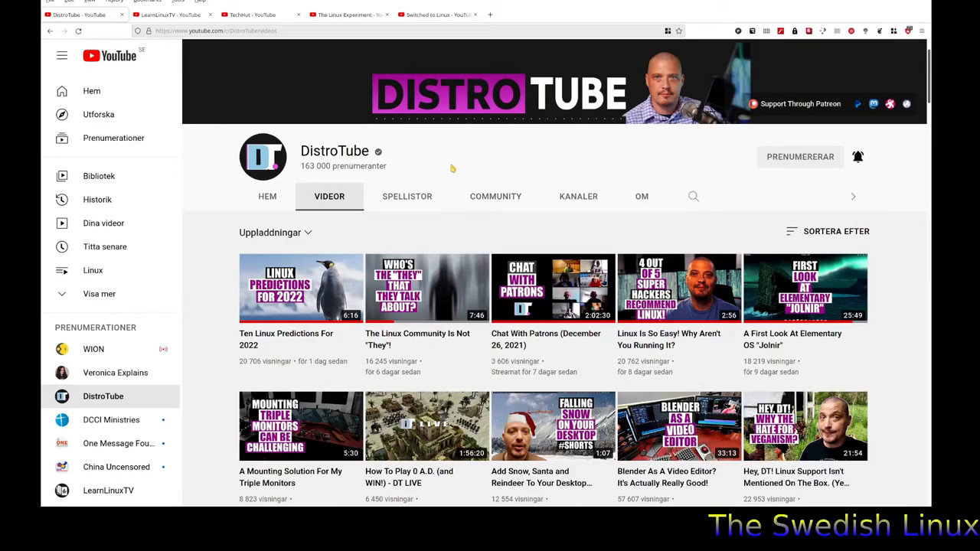
{"action": "mouse_move", "coordinate": [474, 147]}
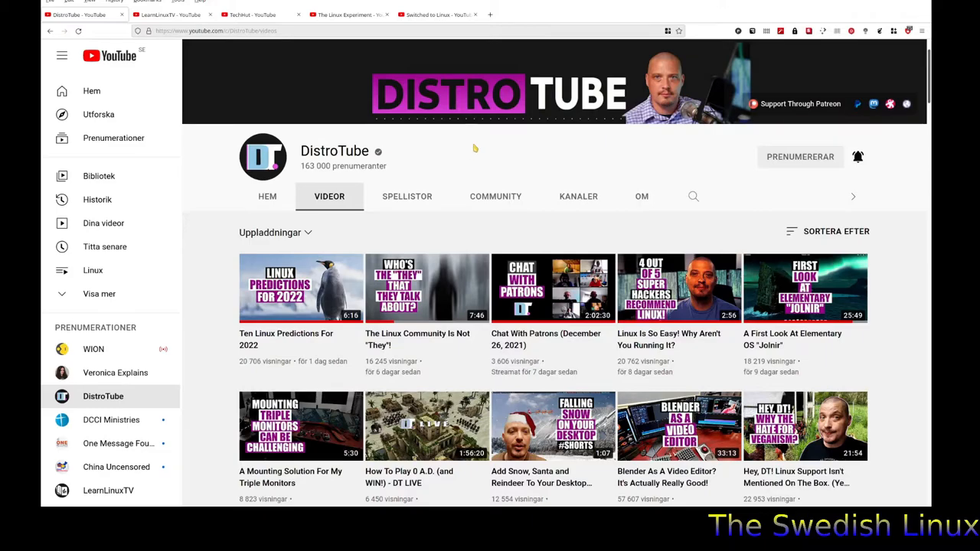
{"action": "mouse_move", "coordinate": [471, 110]}
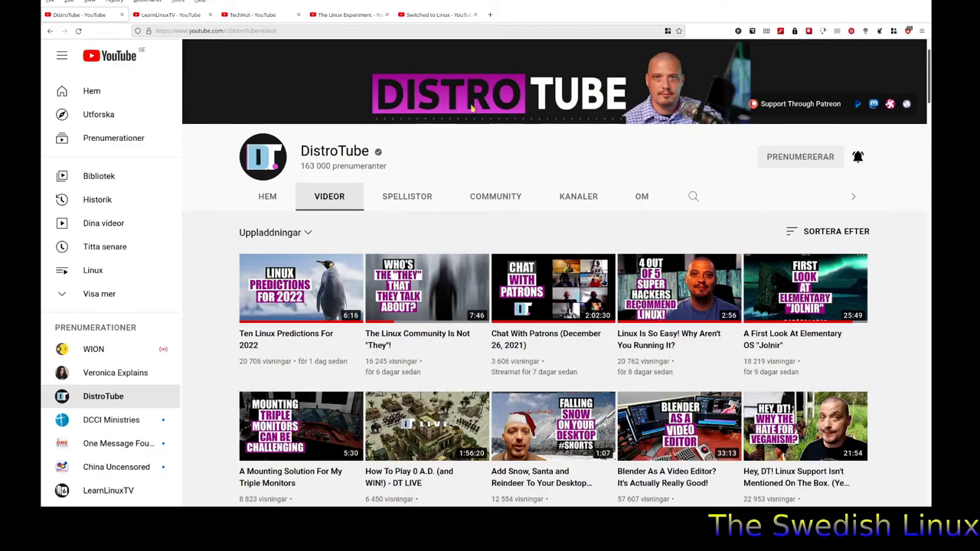